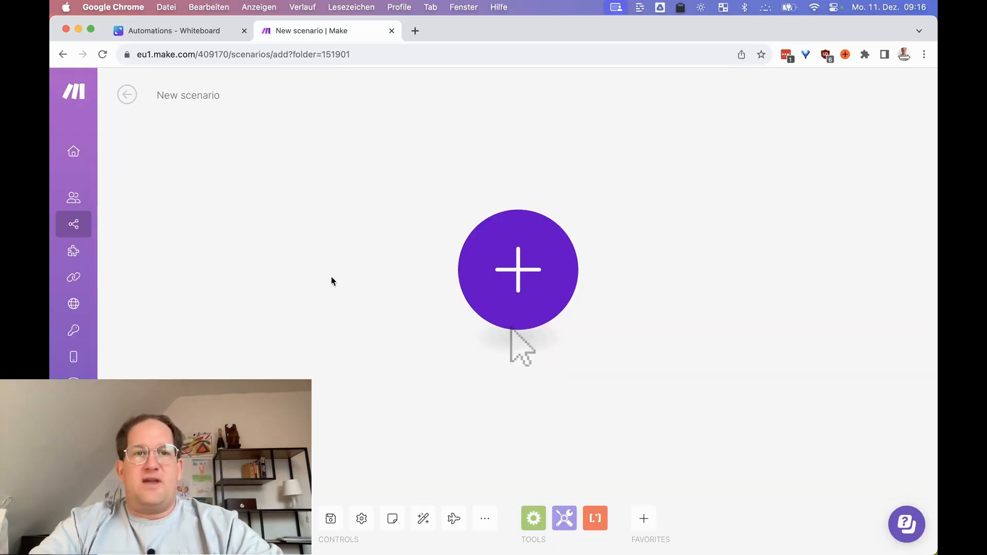
Step: Add a Google Drive Watch Files in a Folder trigger on /test/ with limit 10
left_click(517, 270)
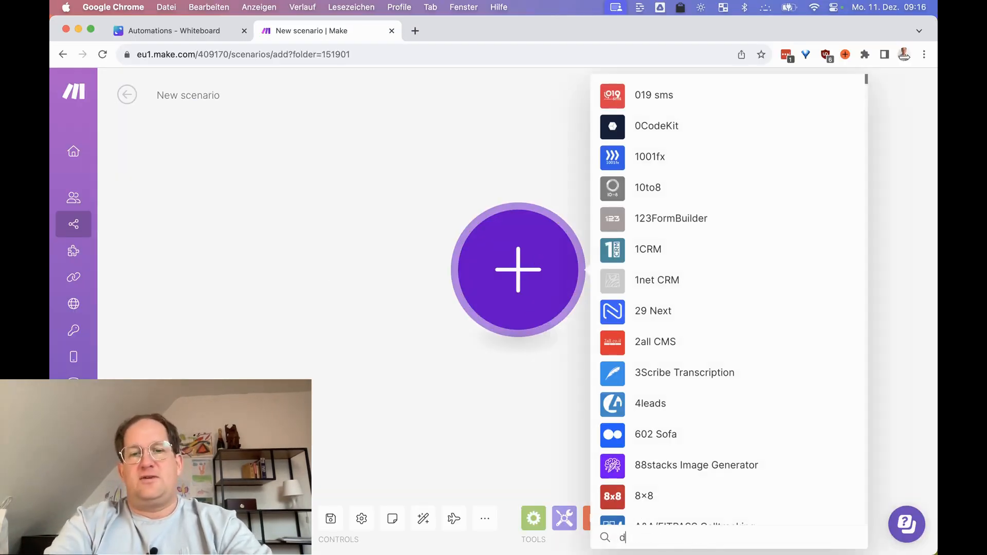
type("ri")
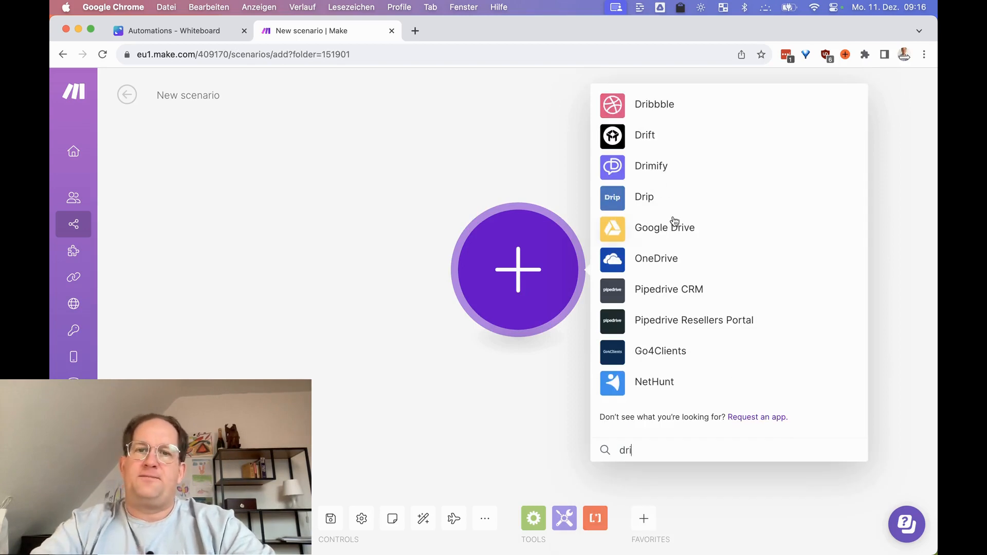
left_click(664, 227)
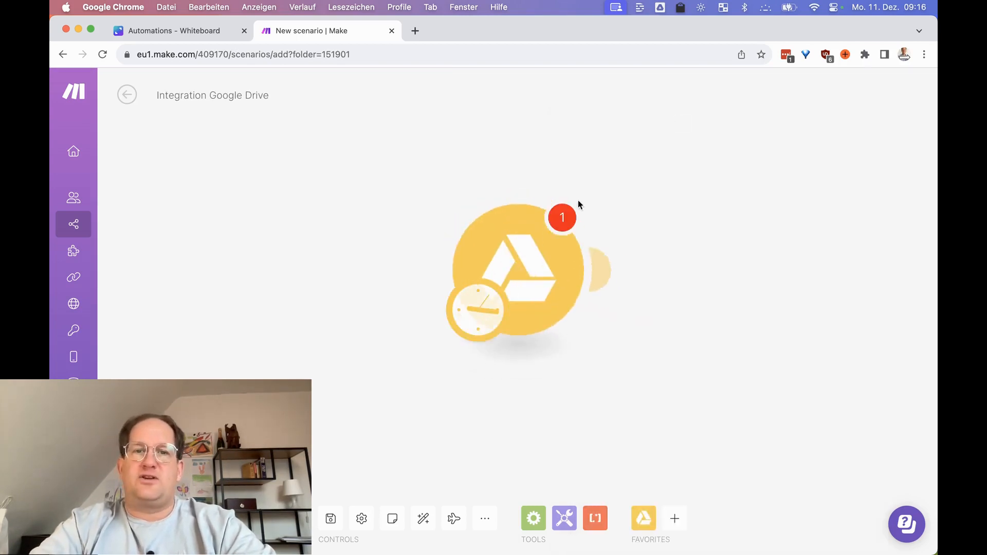
left_click(516, 271)
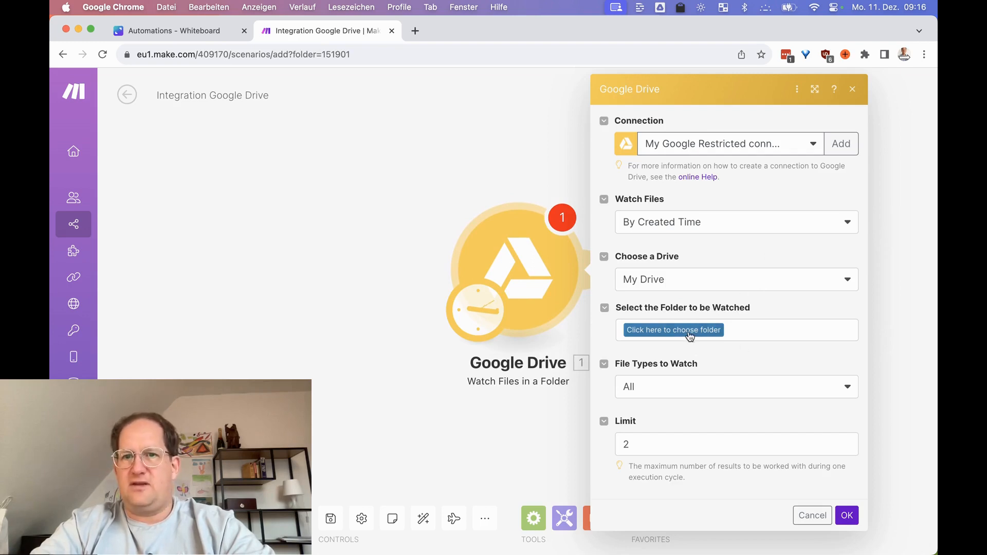
left_click(674, 330)
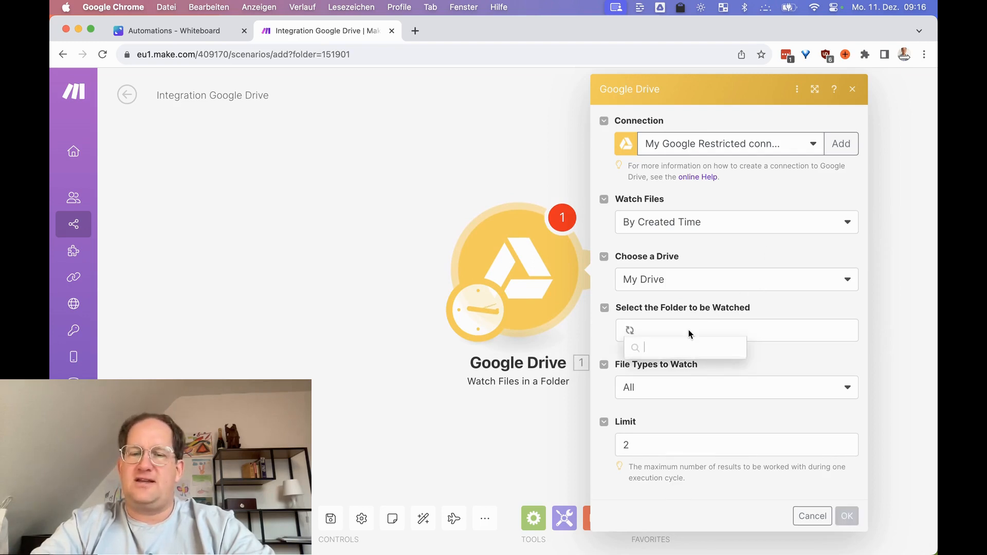
left_click(673, 330)
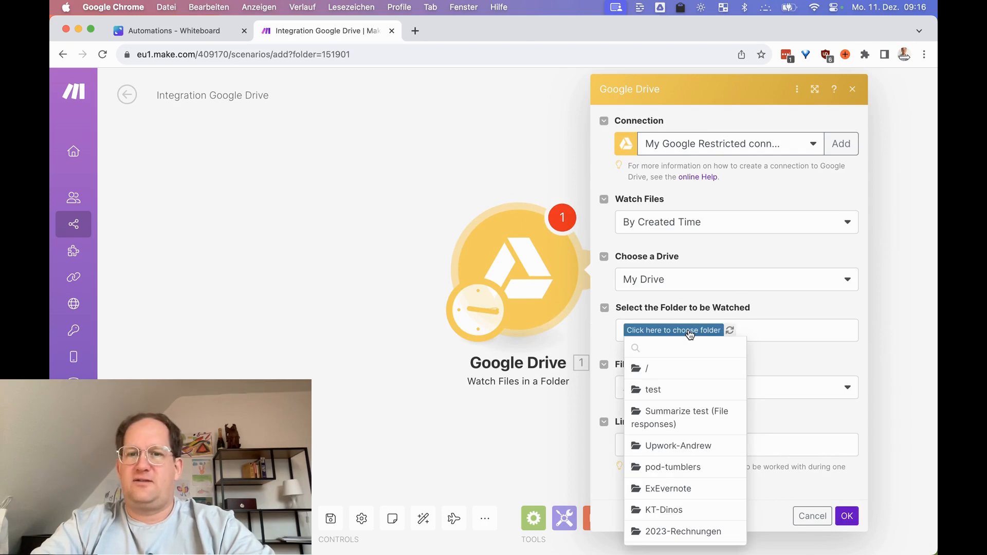
left_click(653, 389)
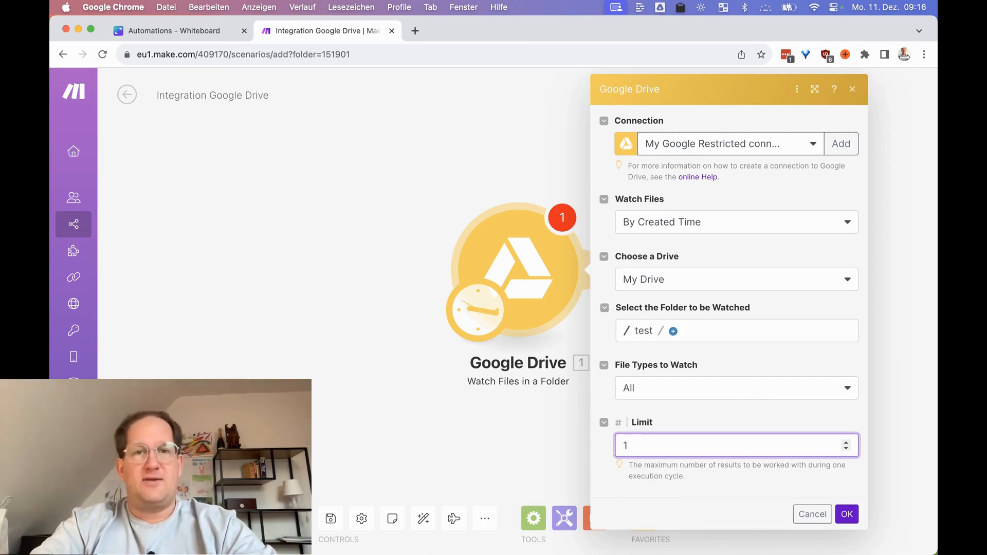
type("0")
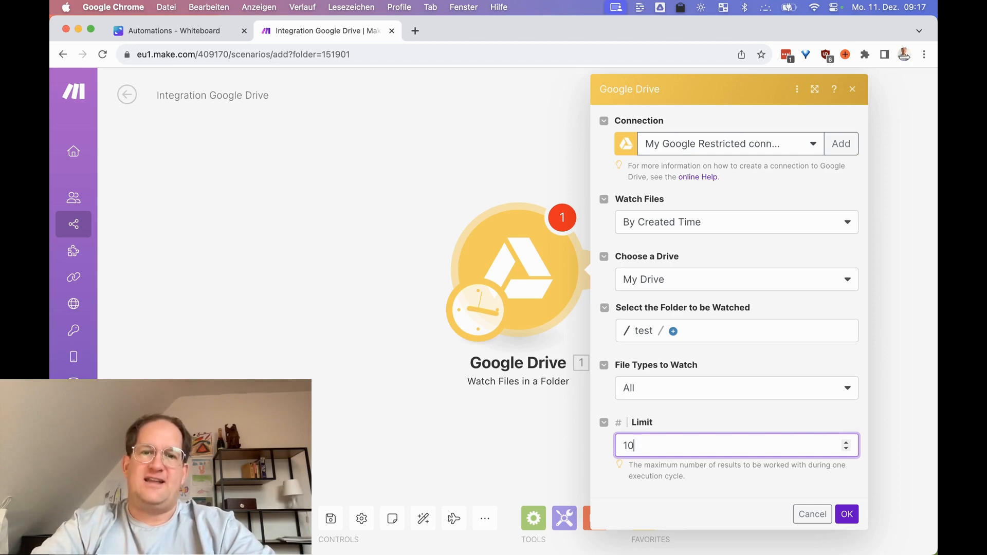
left_click(847, 513)
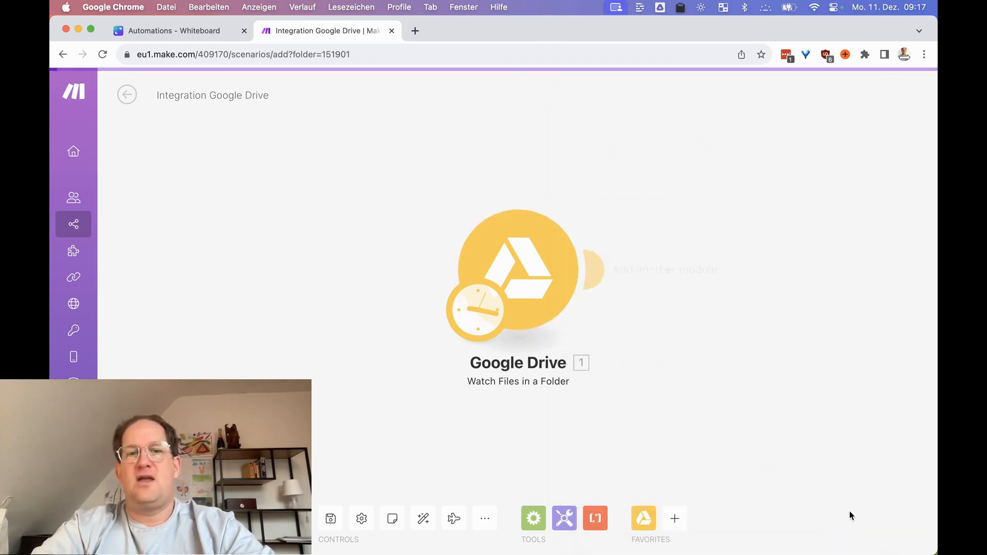
Step: Open the Google Drive trigger's schedule to review its 15-minute run interval
left_click(477, 313)
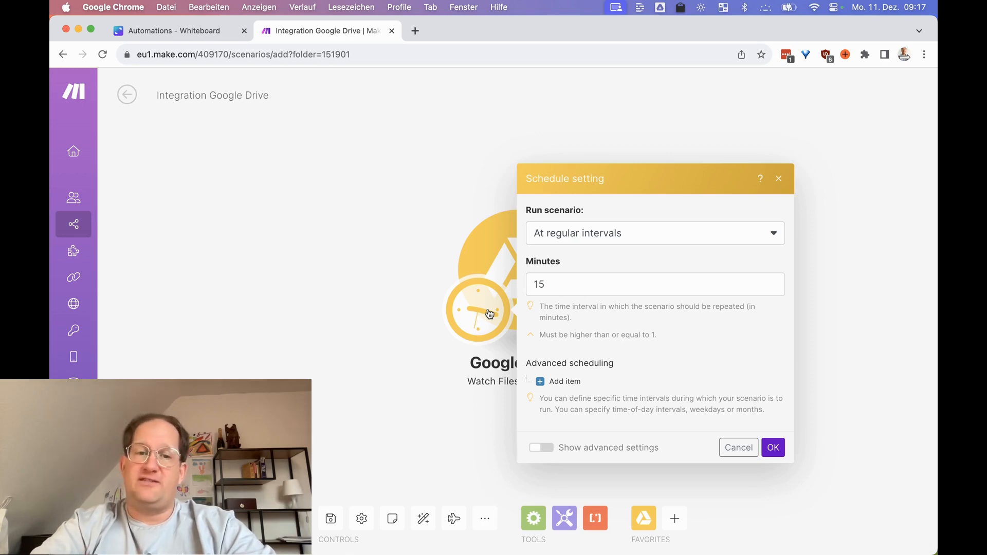
mouse_move(574, 300)
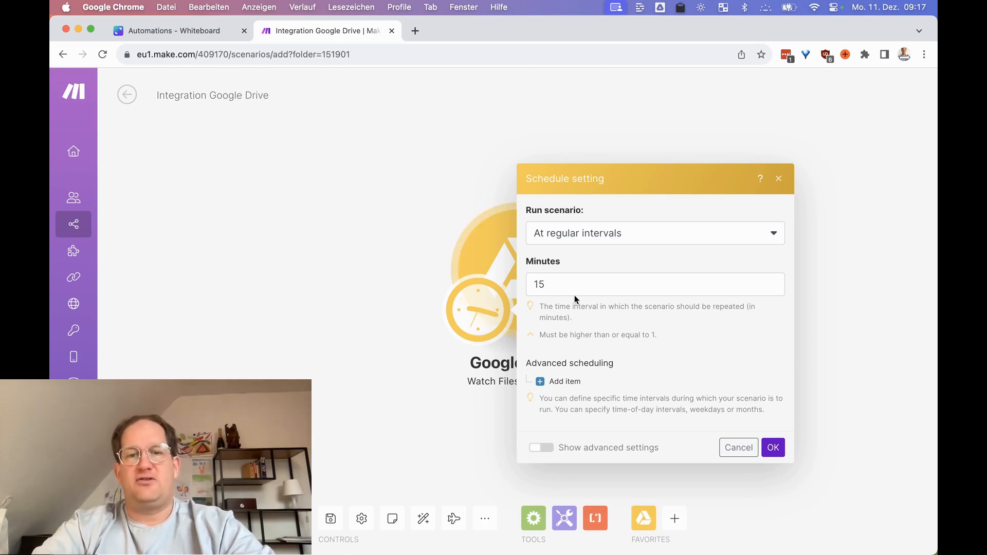
mouse_move(725, 365)
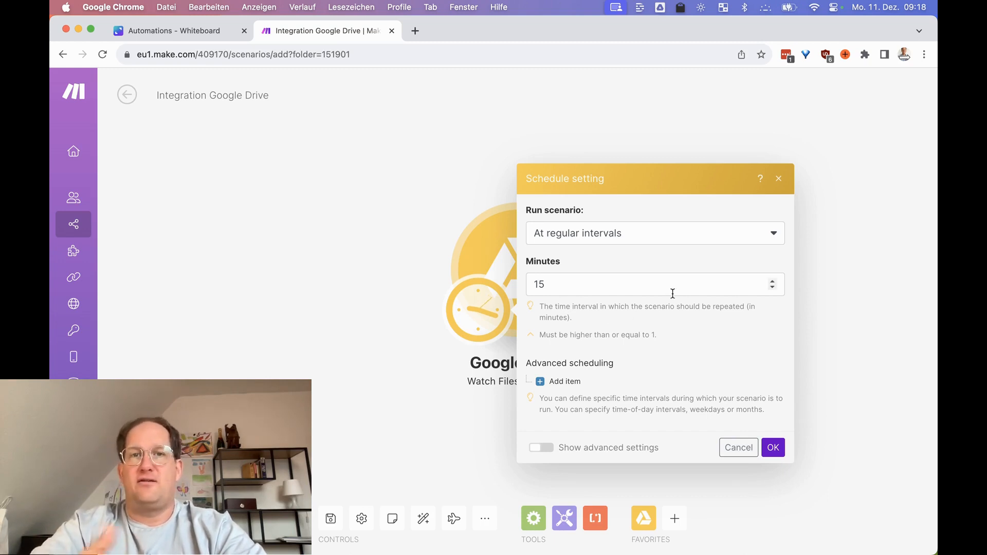
Step: Add a Google Drive Download a File module with File ID mapped from the trigger
left_click(772, 448)
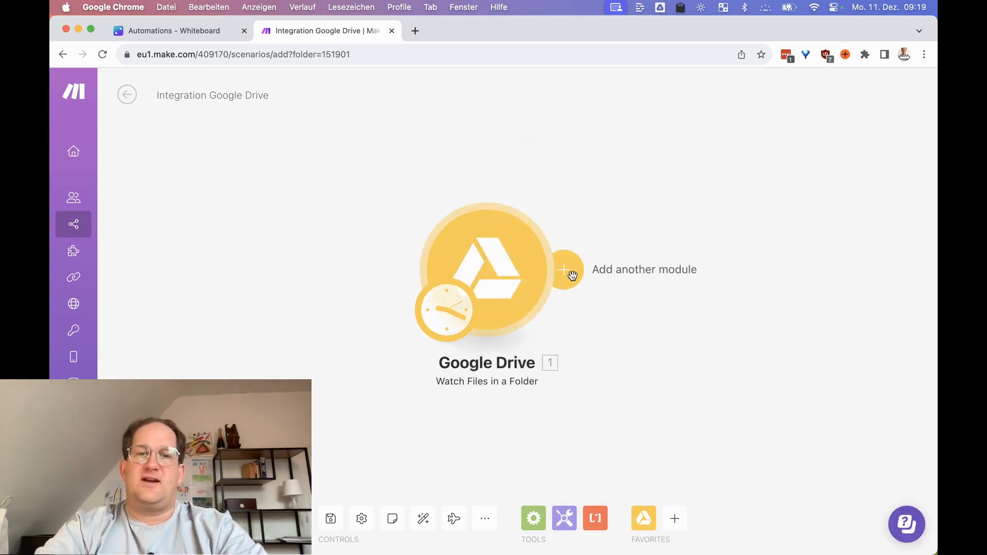
left_click(565, 270)
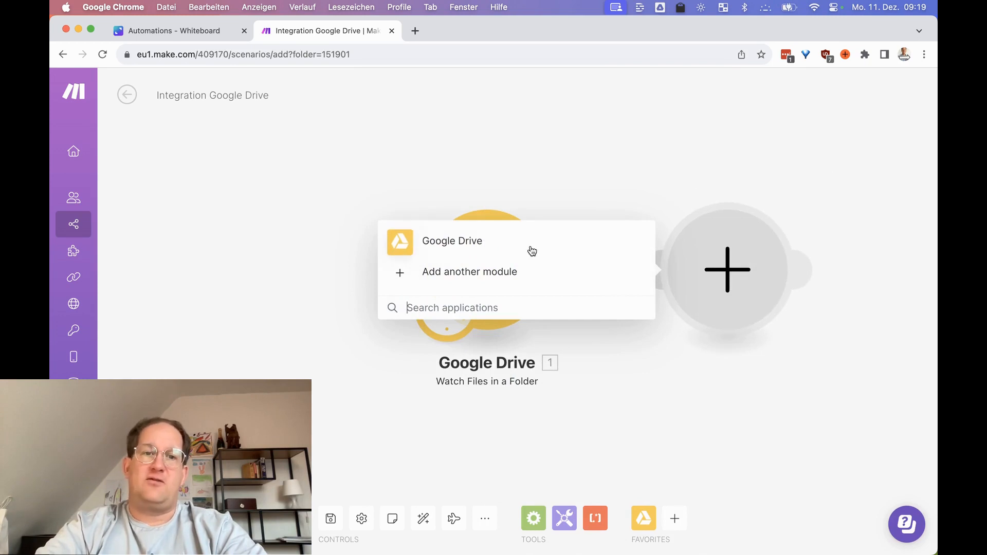
type("down")
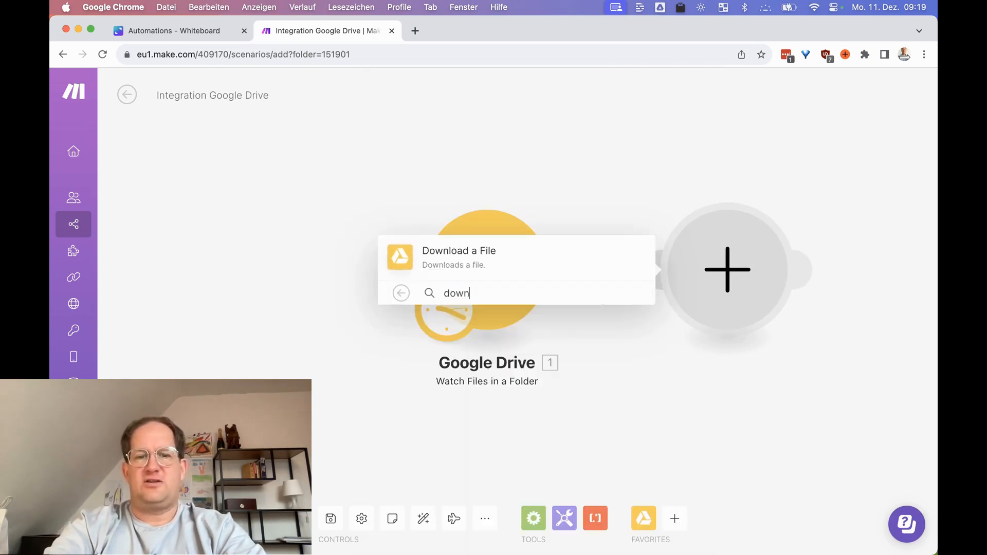
left_click(460, 257)
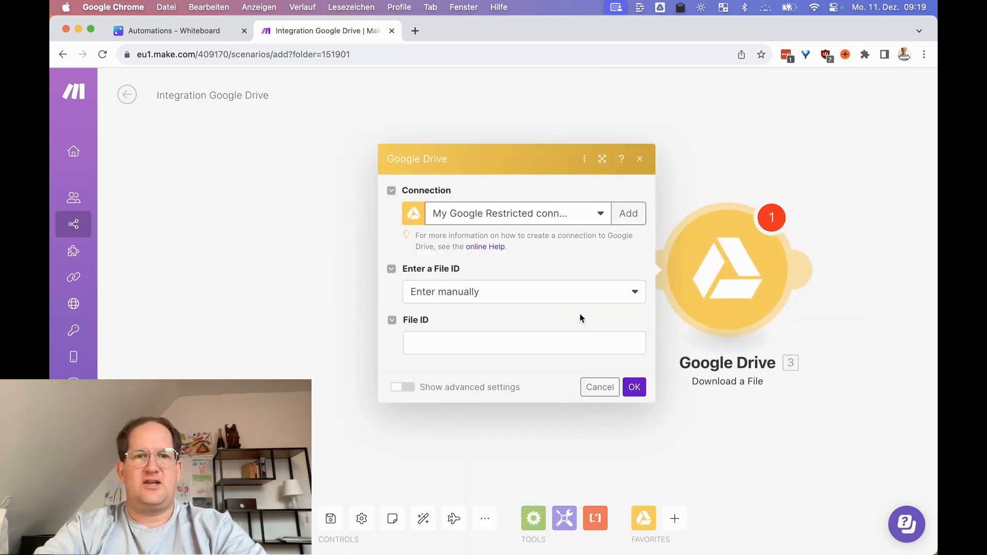
left_click(523, 292)
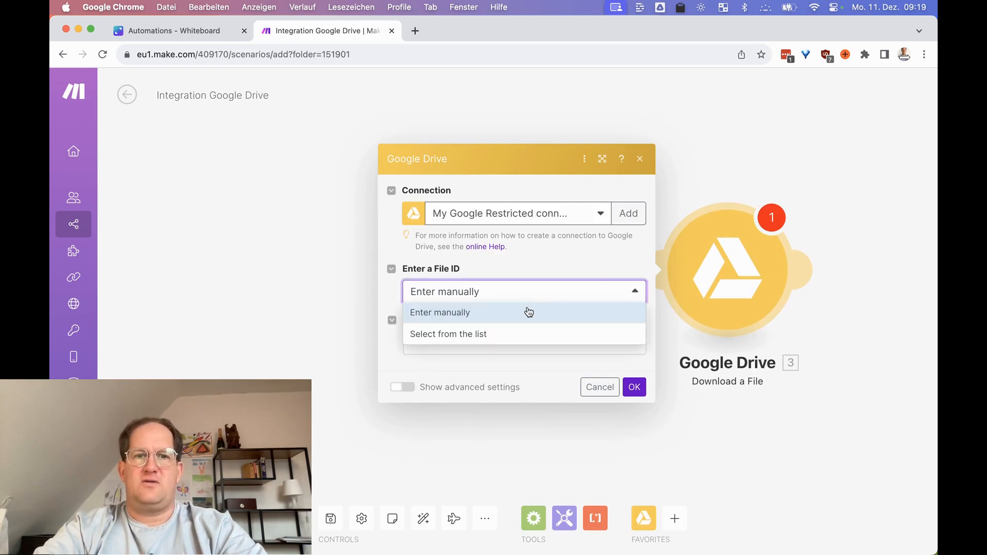
left_click(440, 312)
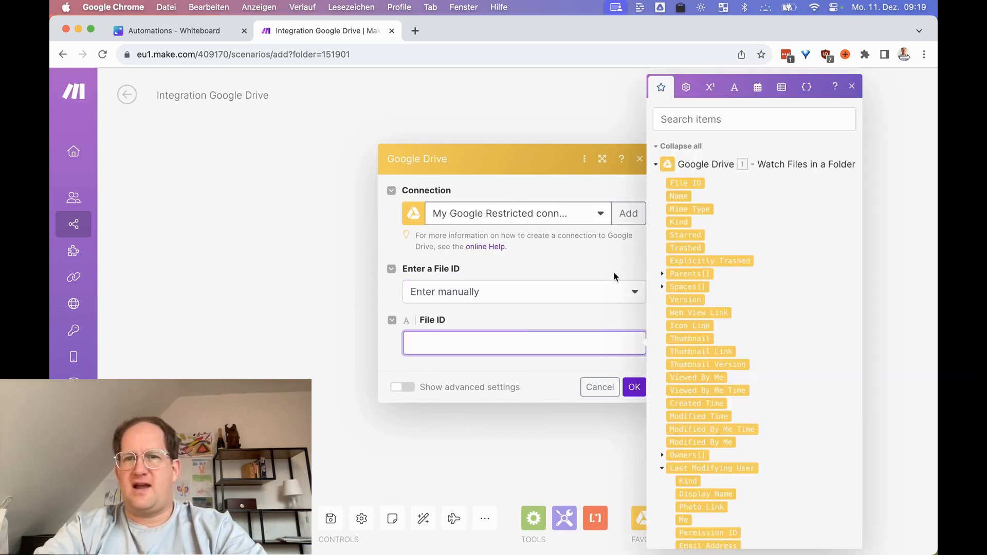
left_click(685, 182)
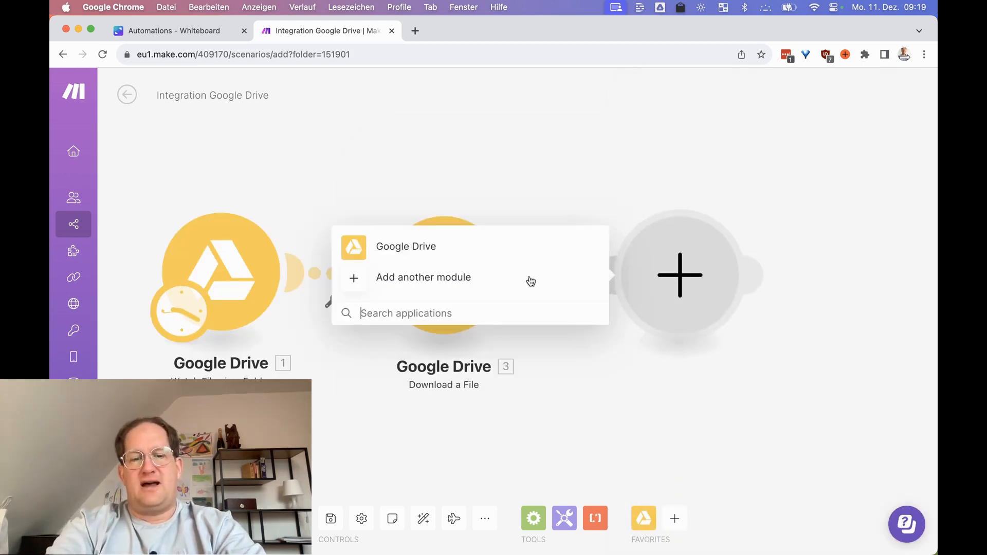
Step: Add an OpenAI Whisper Create a Transcription step on the downloaded file with a transcription prompt
type("open")
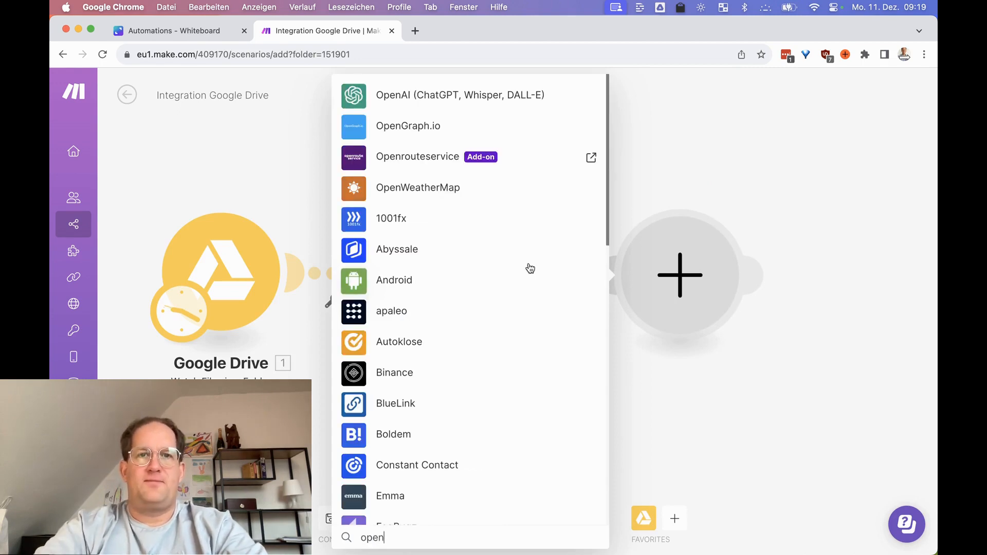
left_click(460, 95)
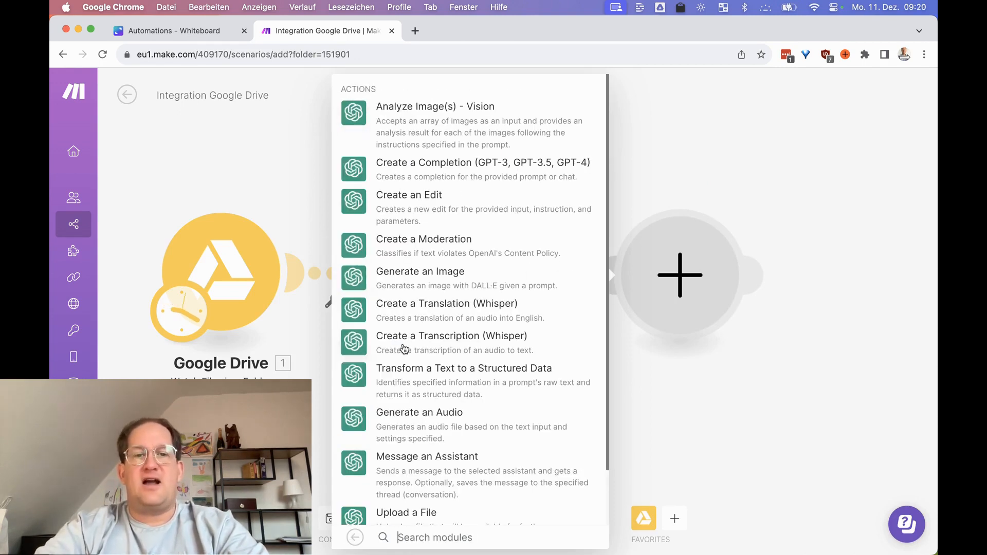
left_click(451, 336)
type("Plea")
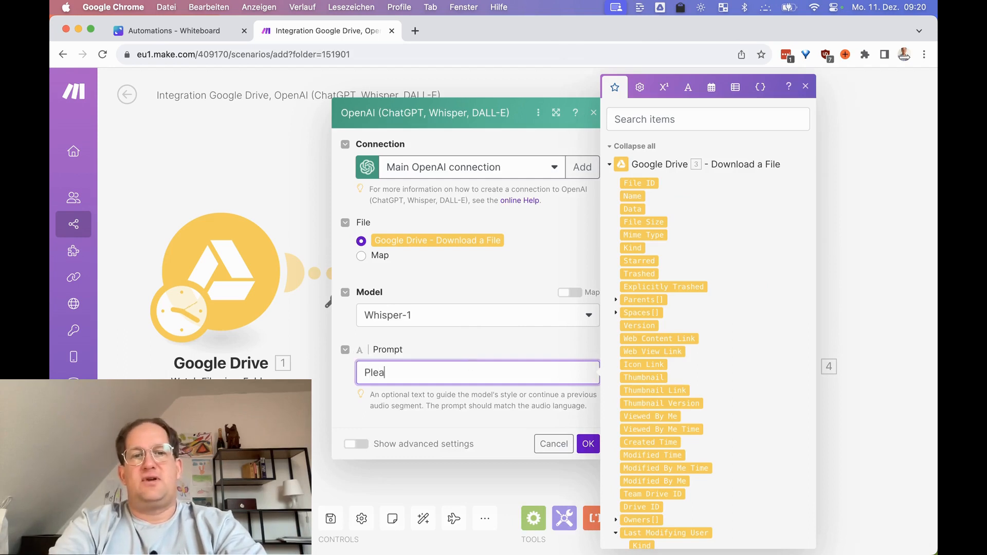
type("se trans")
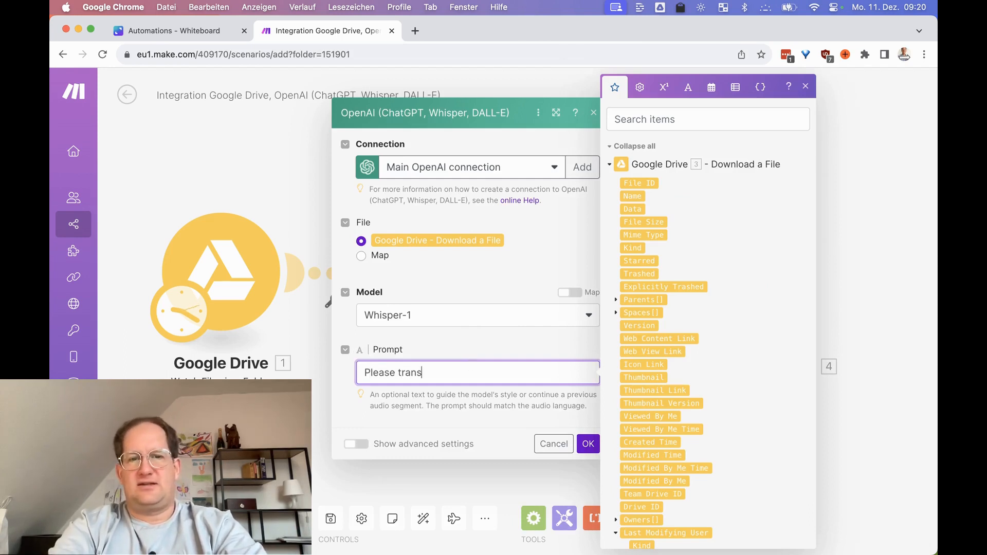
type("cribe thi")
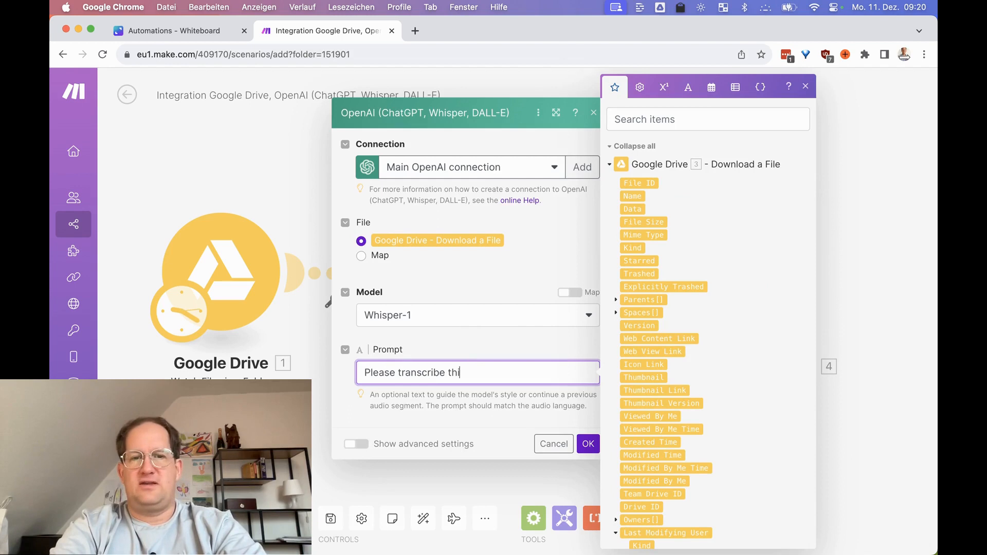
left_click(587, 443)
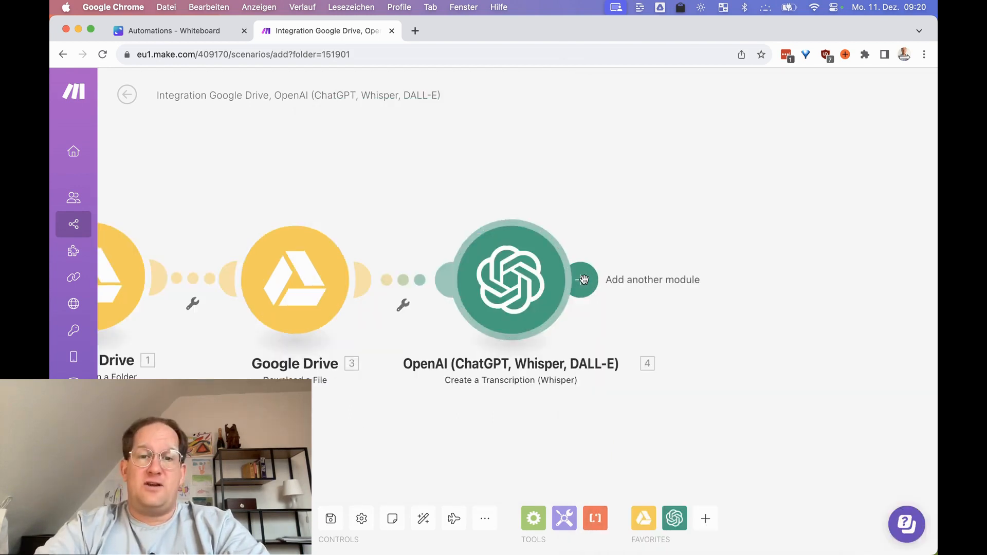
Step: Add an OpenAI chat completion module after the transcription, using the gpt-4 model
left_click(583, 279)
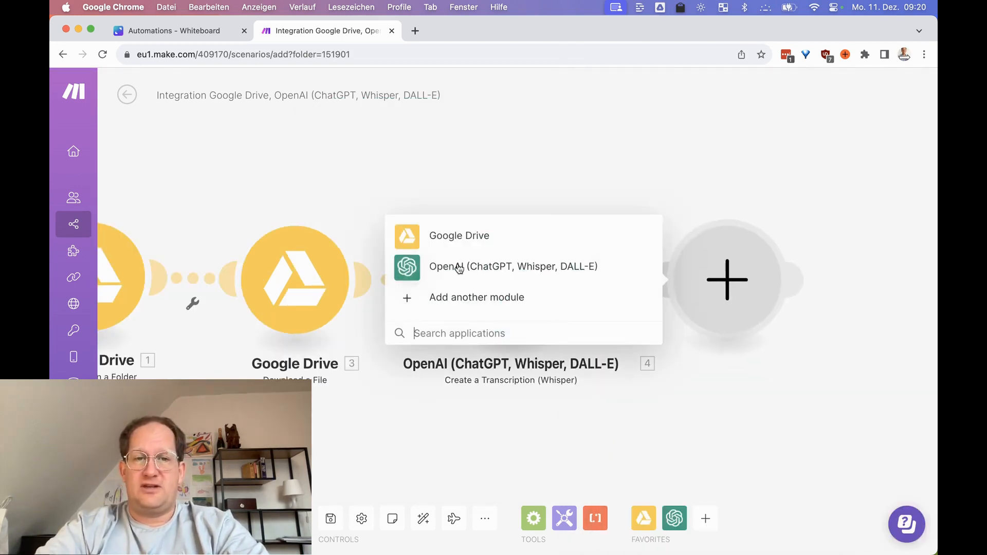
left_click(513, 266)
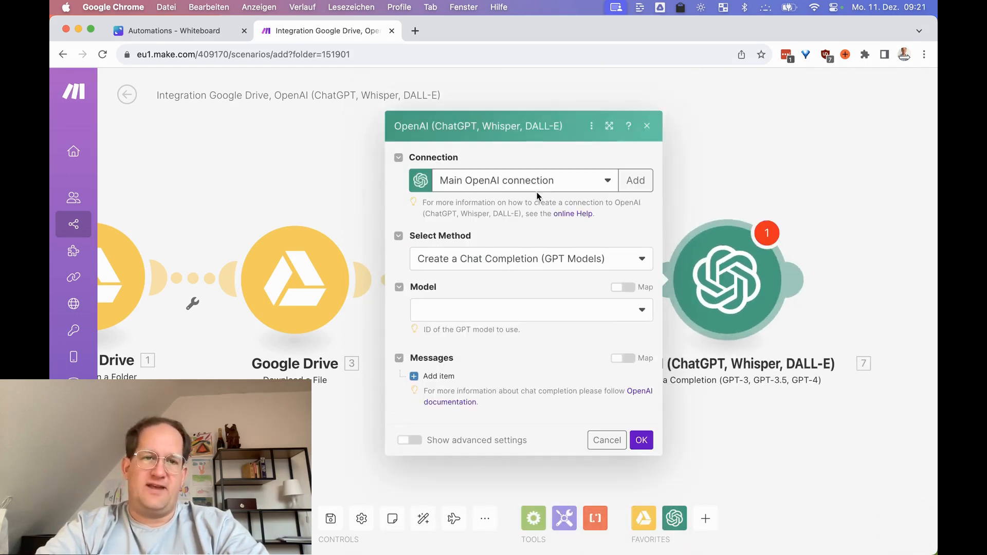
mouse_move(511, 232)
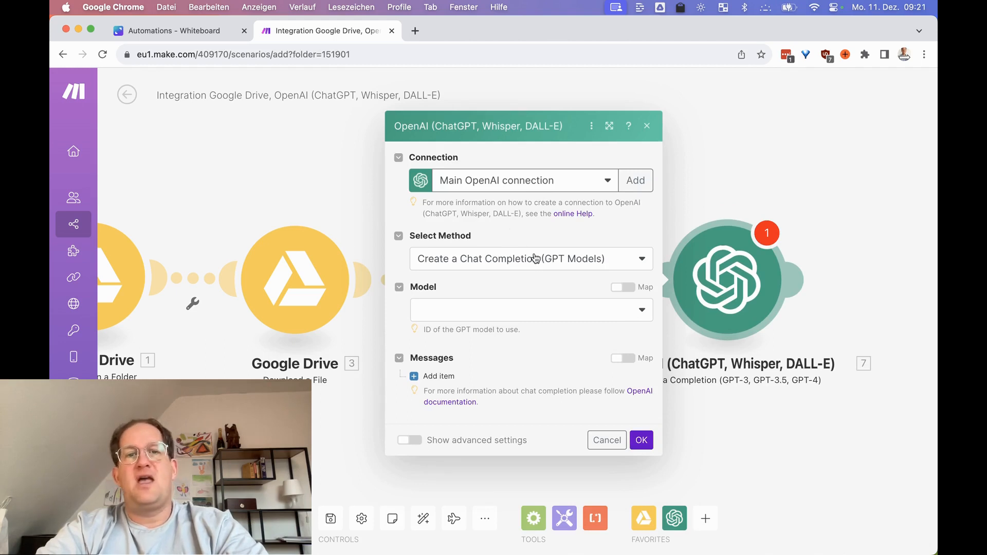
mouse_move(556, 267)
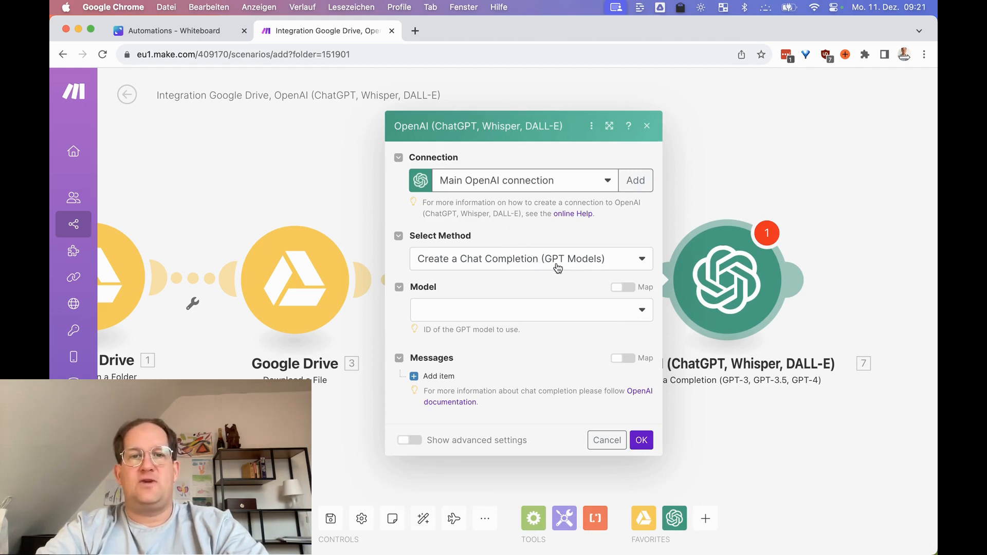
left_click(531, 309)
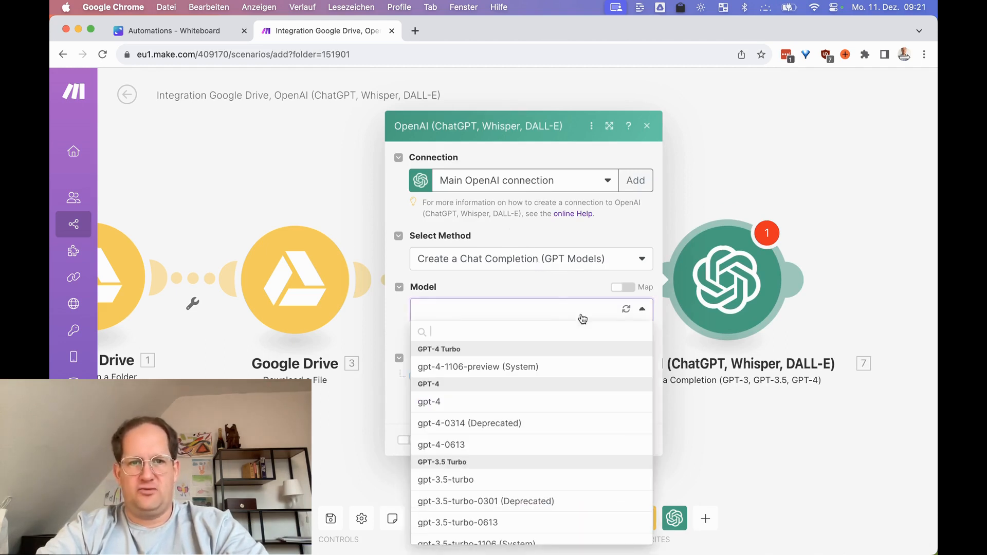
left_click(429, 401)
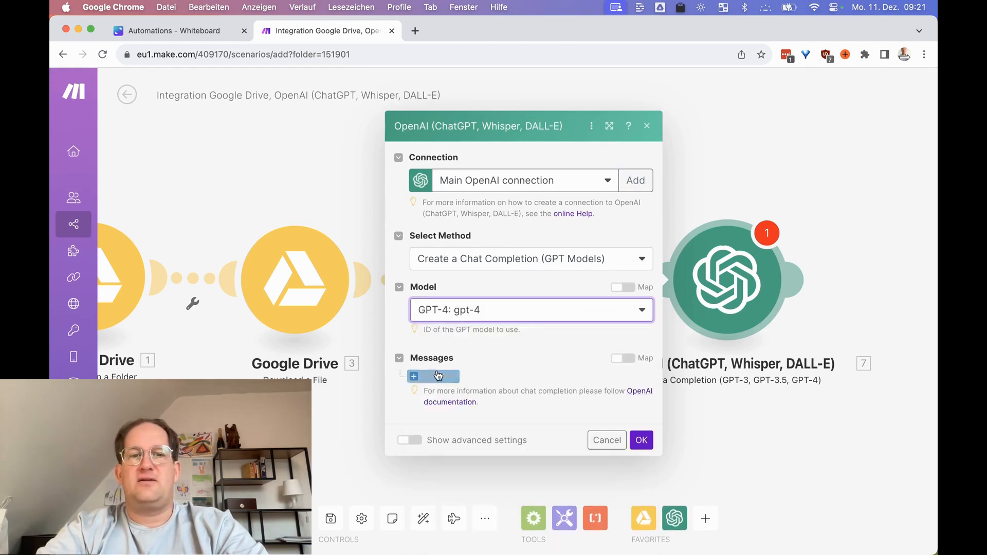
Step: Add a User message asking for a summary of the transcription's 4. Text, and save
left_click(413, 376)
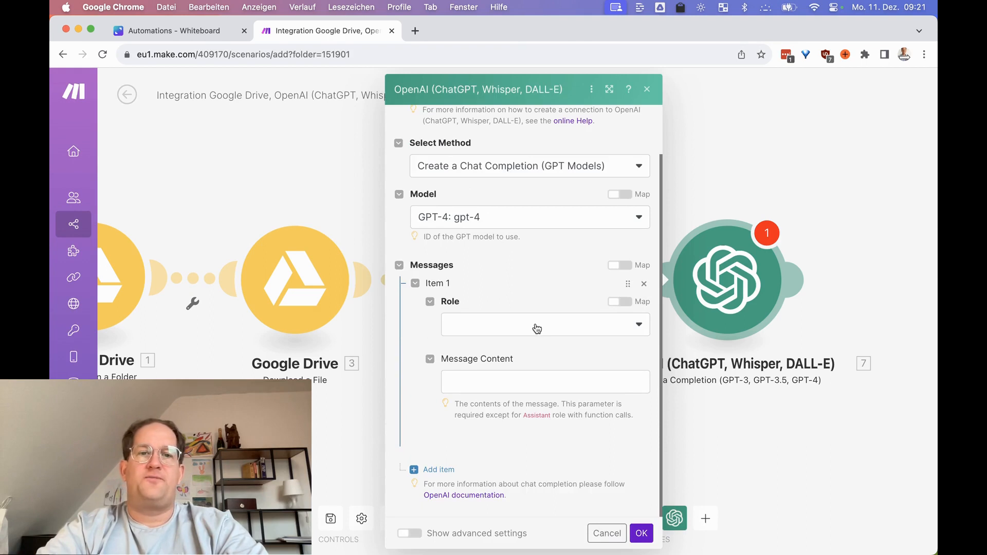
left_click(544, 325)
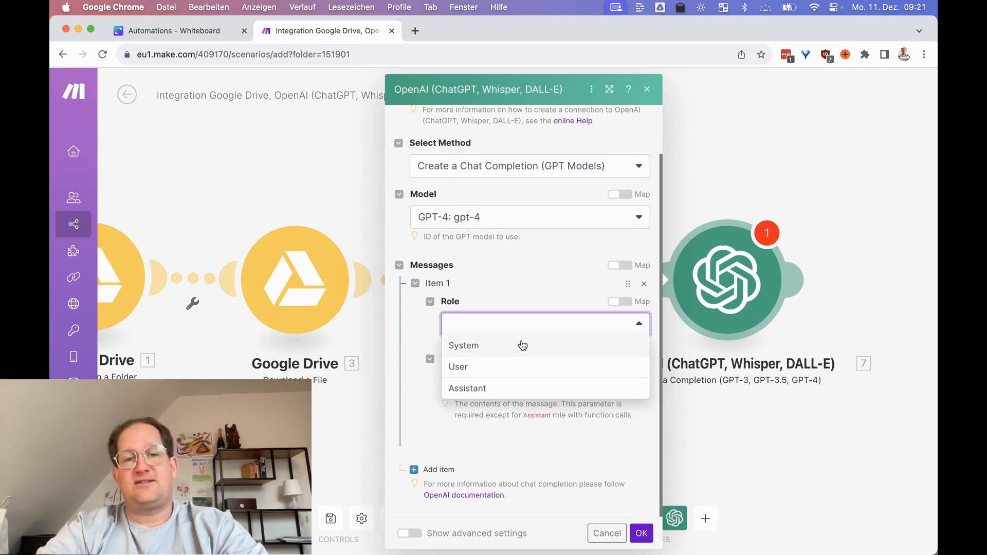
mouse_move(521, 367)
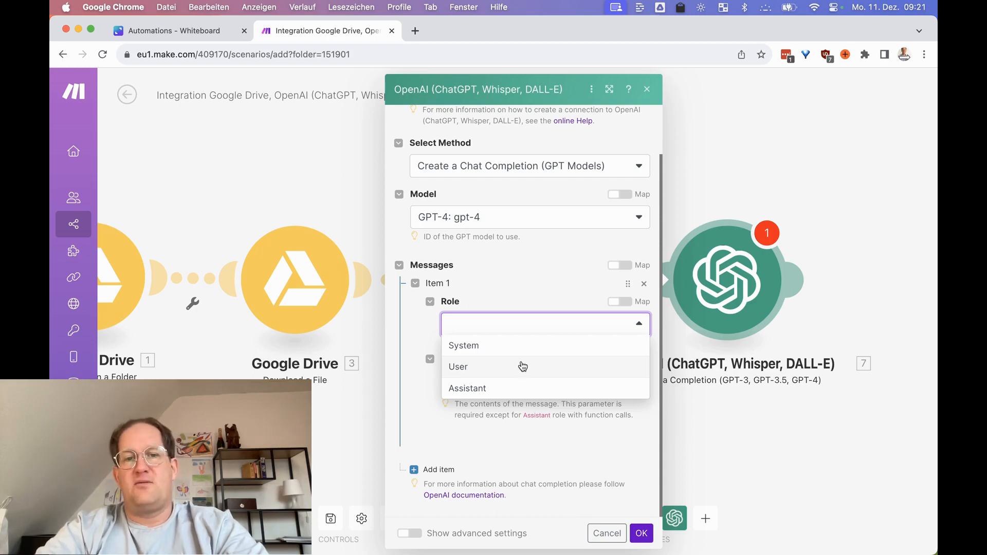
left_click(458, 367)
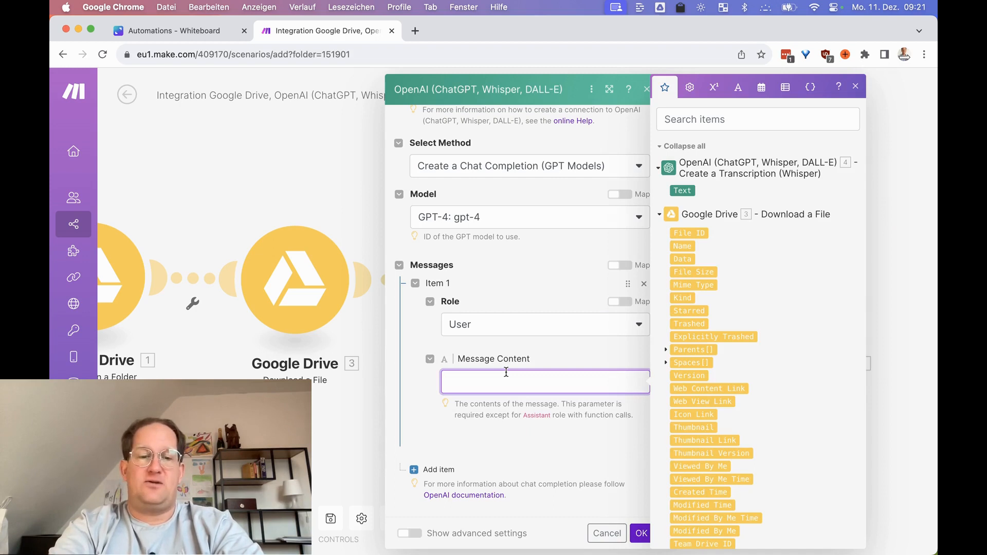
type("Plae")
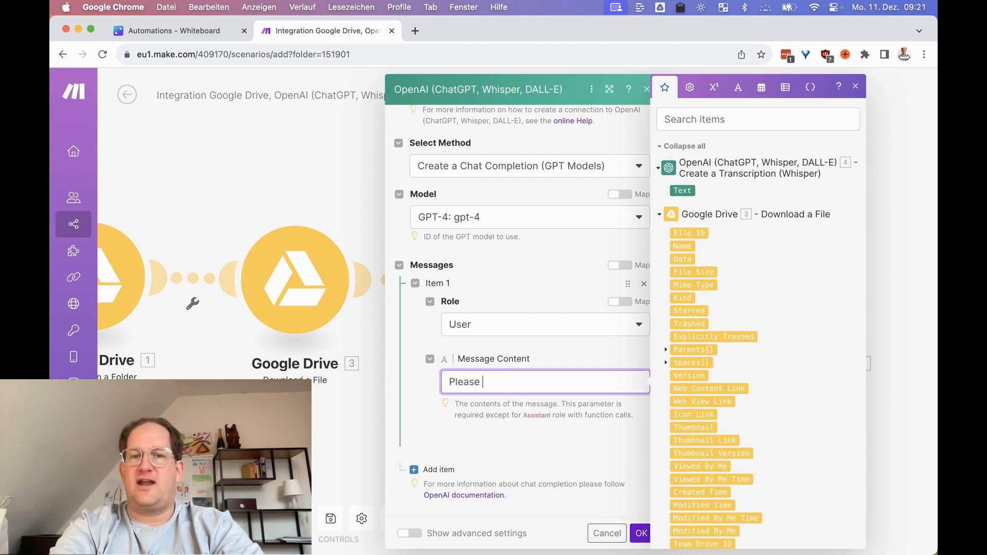
type("c")
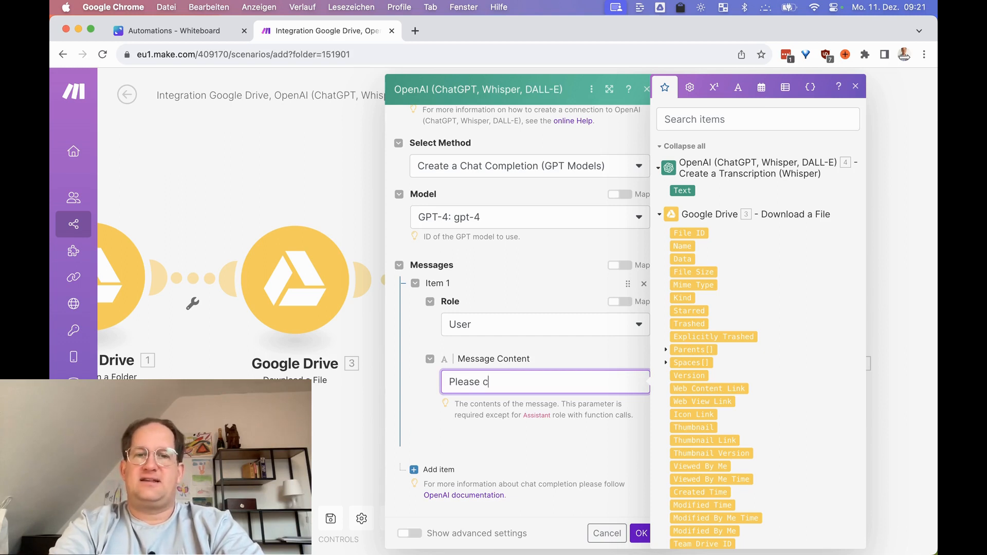
type("reate a summar")
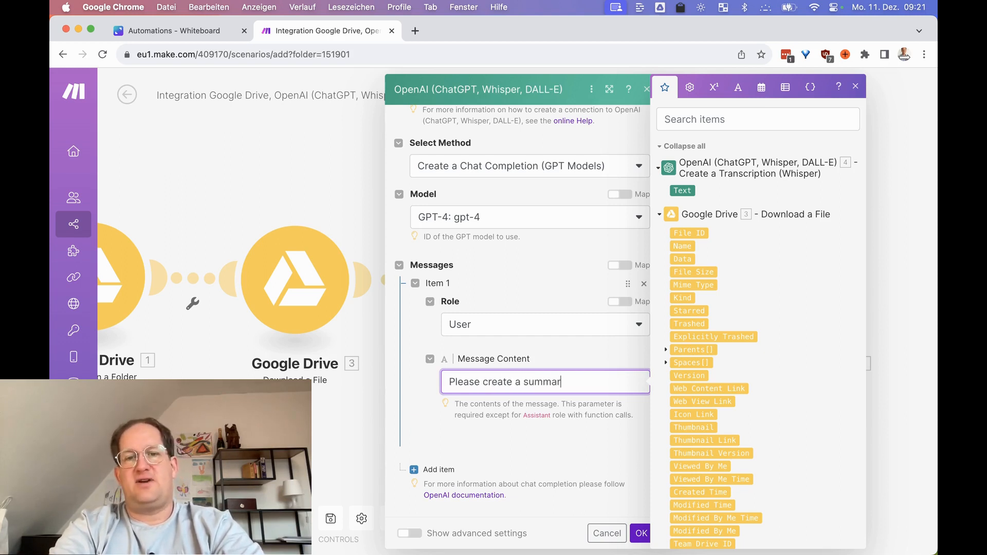
type("y of this")
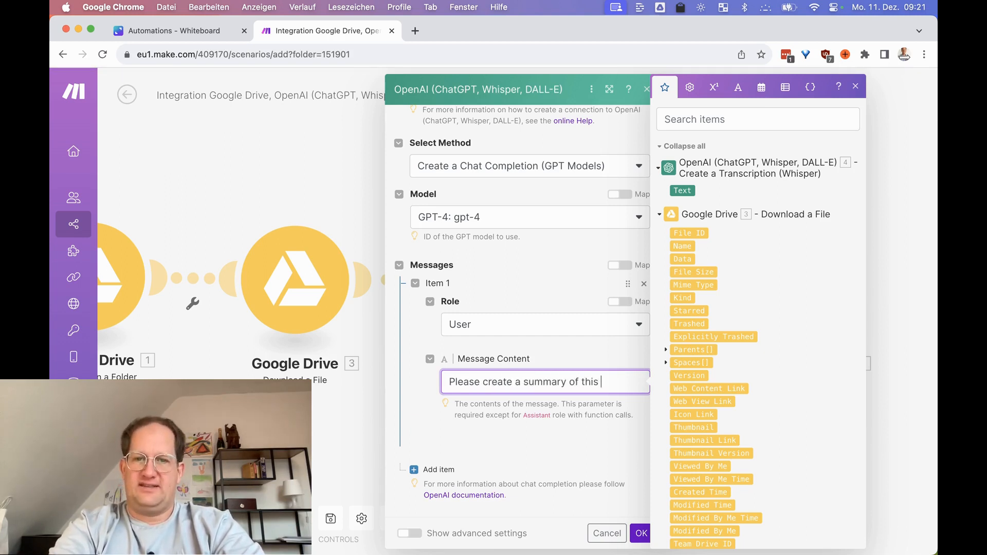
type("transcription")
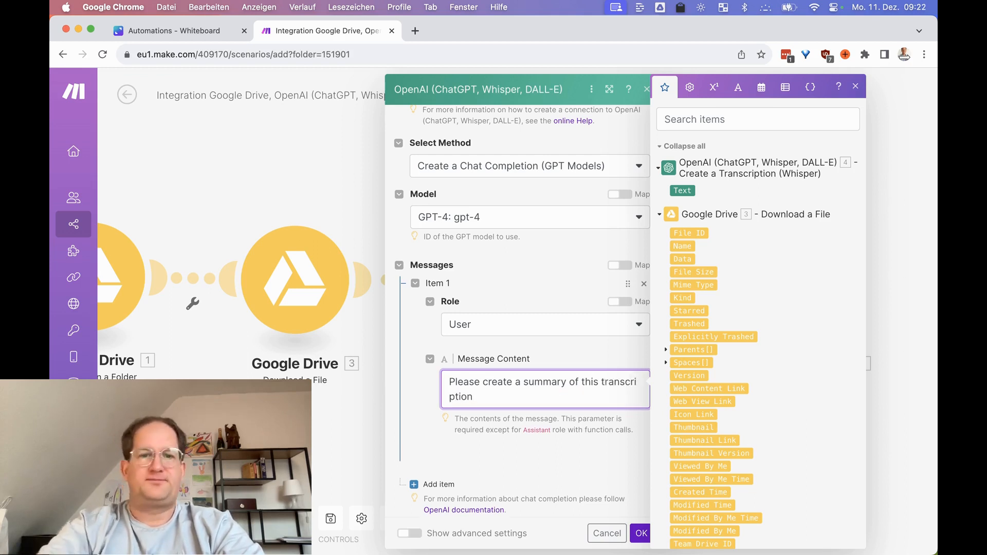
type(": 4. Text")
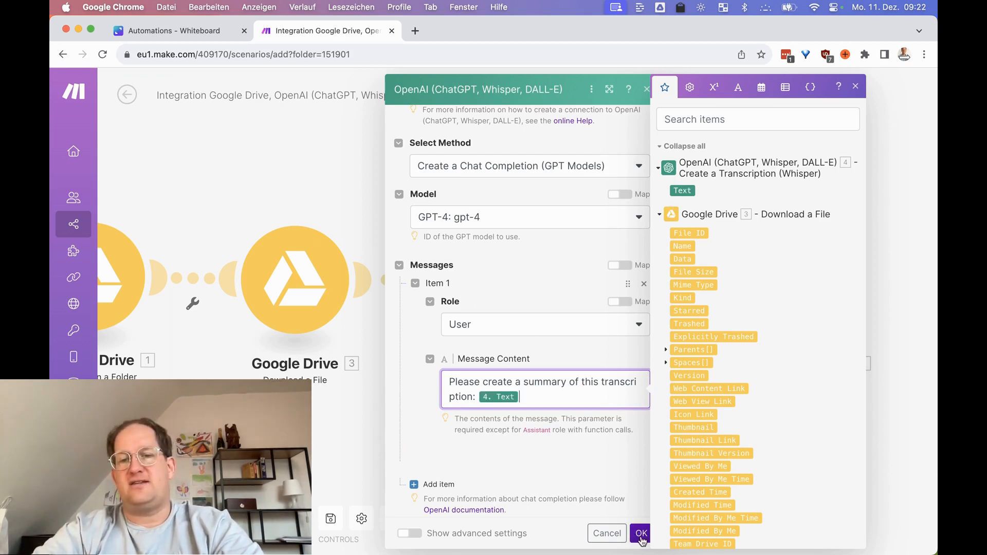
left_click(640, 533)
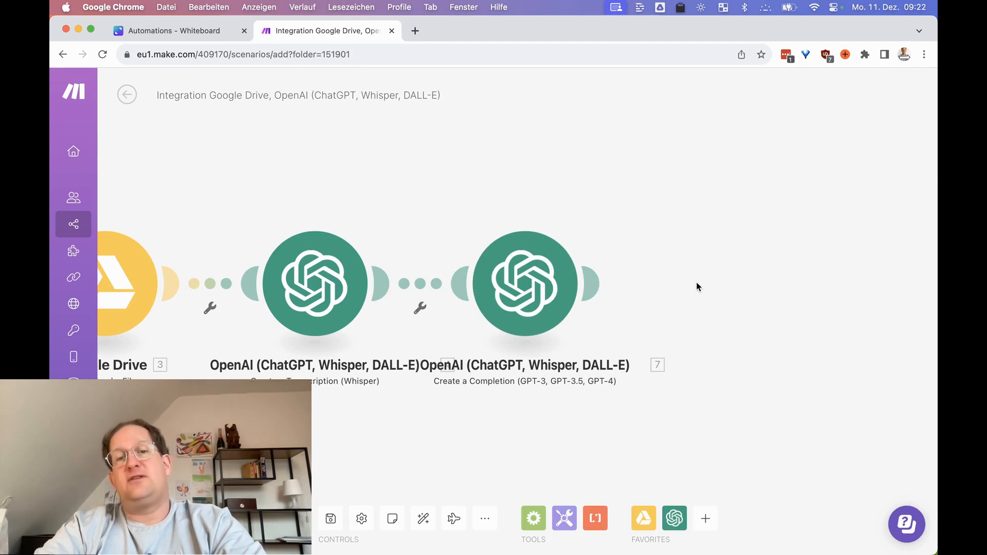
mouse_move(614, 284)
type("docs")
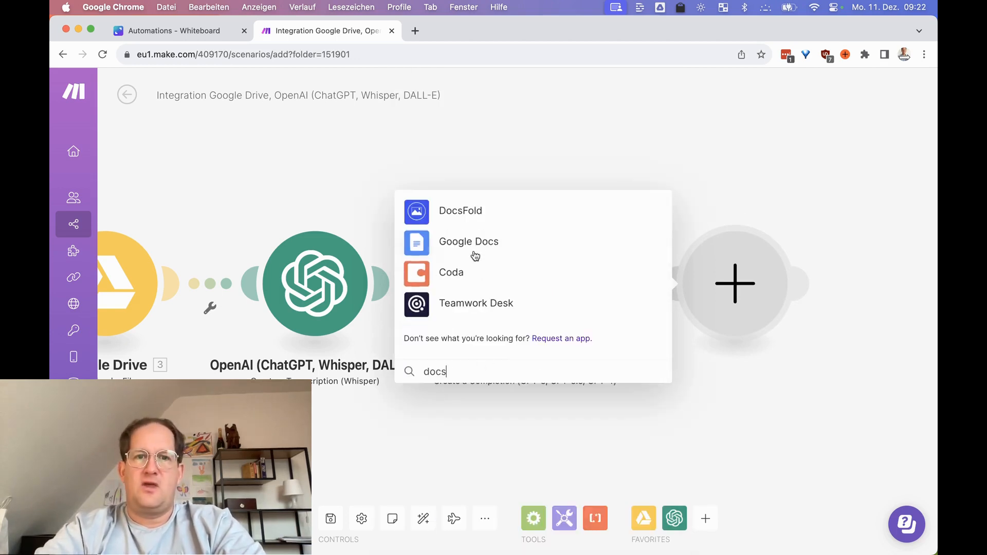
Step: Add a Google Docs Create a Document module after the GPT-4 summary step
left_click(469, 241)
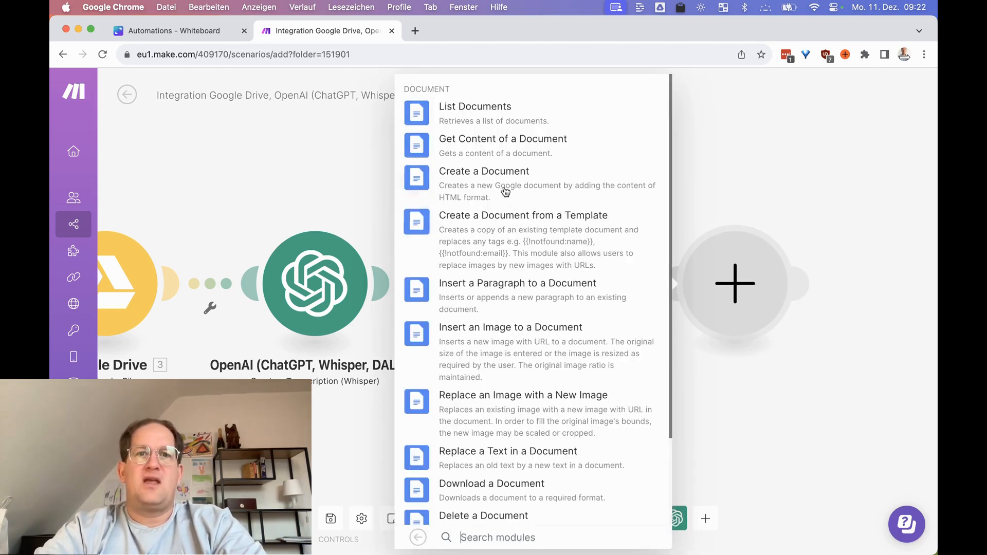
left_click(483, 171)
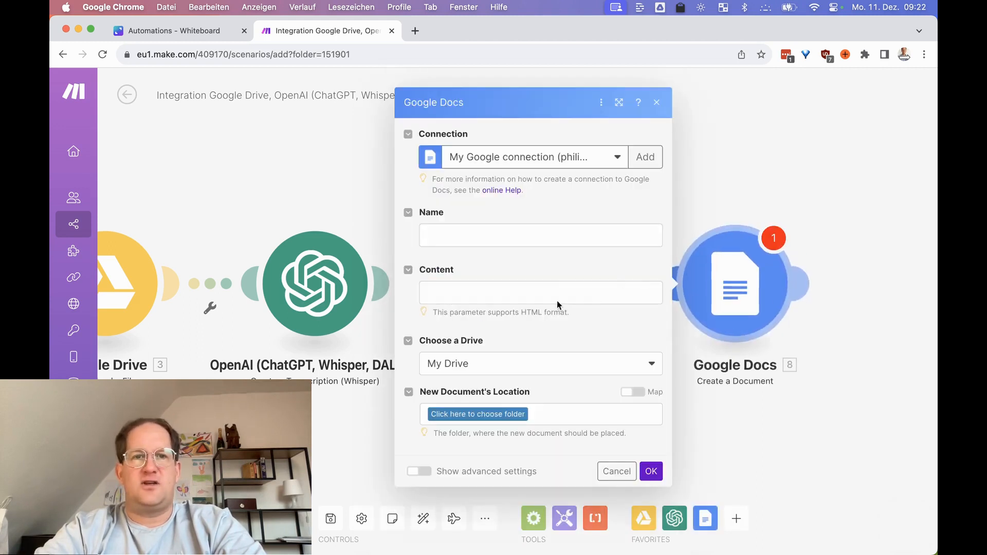
Step: Name the document 'Transcription of' followed by the Drive file's 3. Name
left_click(539, 235)
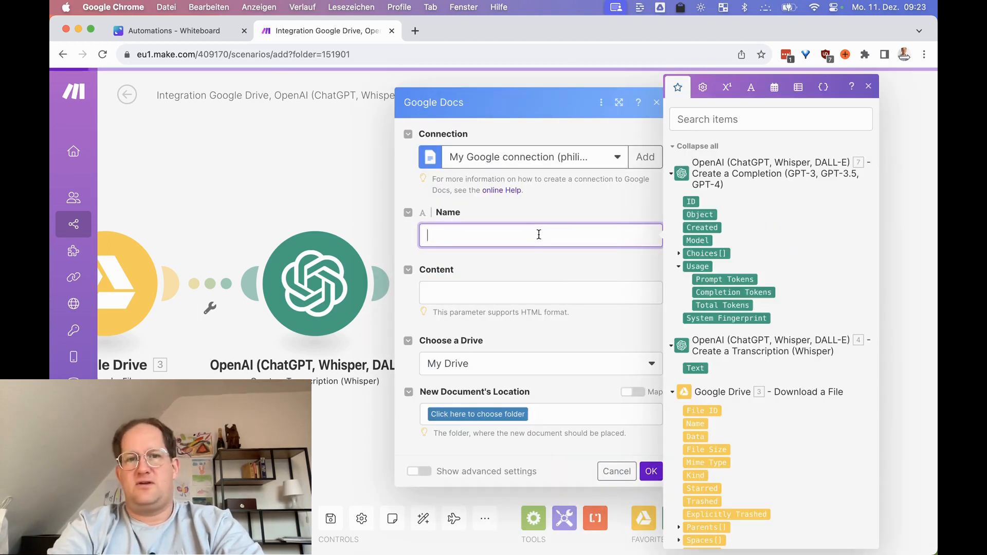
type("Transcr")
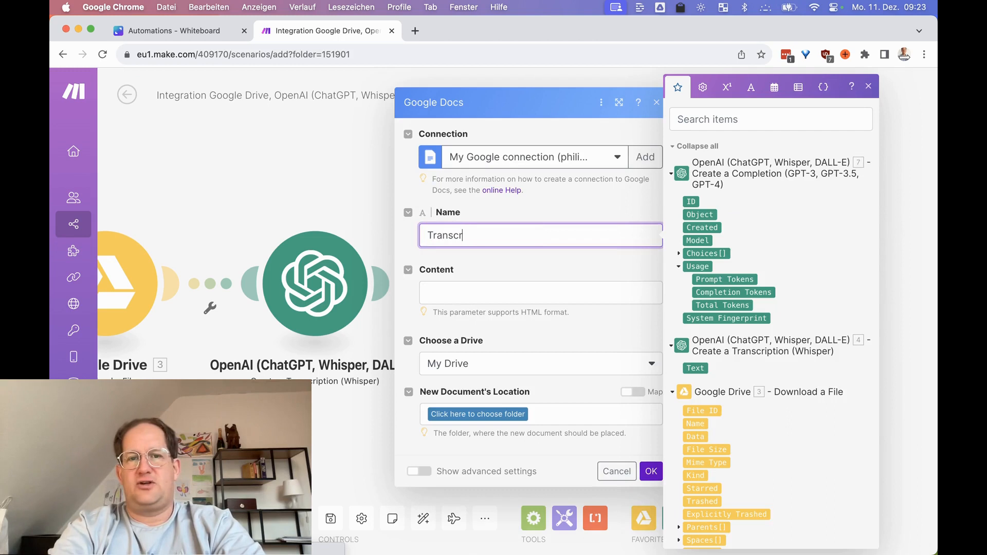
type("ipt")
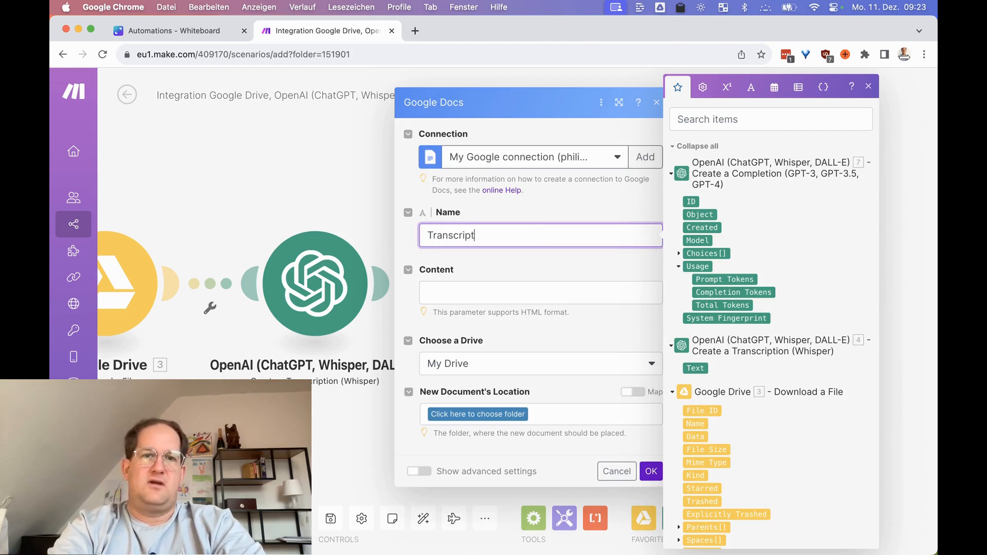
type("Transcription of")
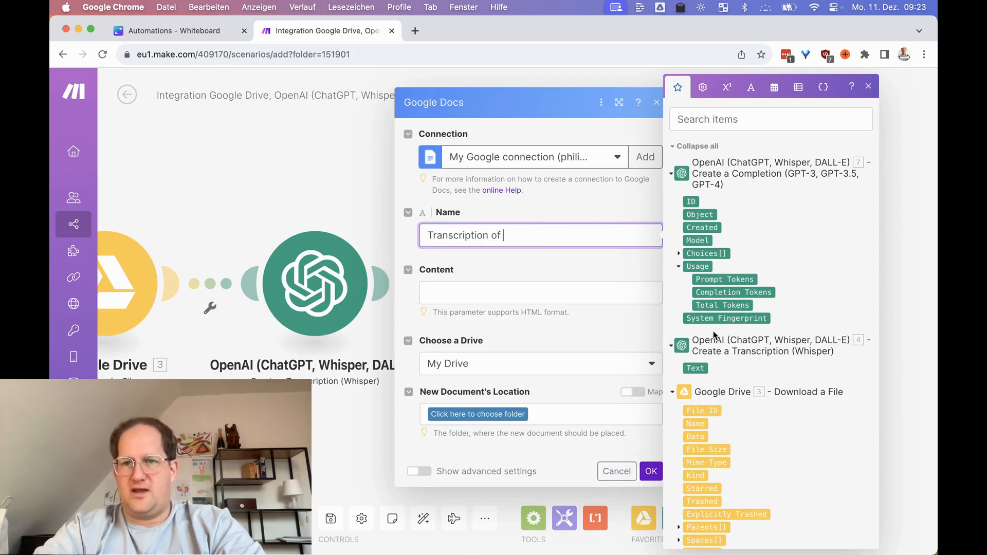
scroll("down", 3)
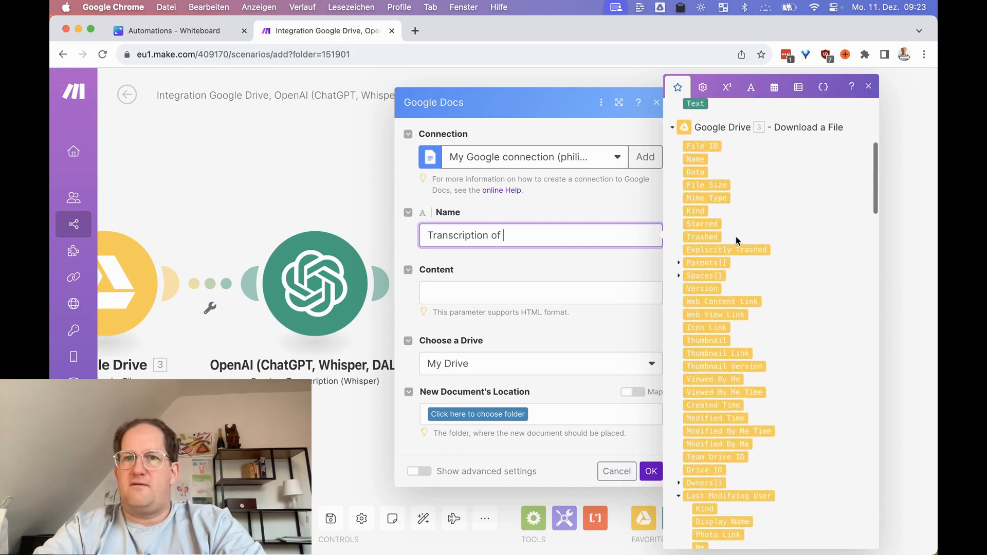
left_click(695, 159)
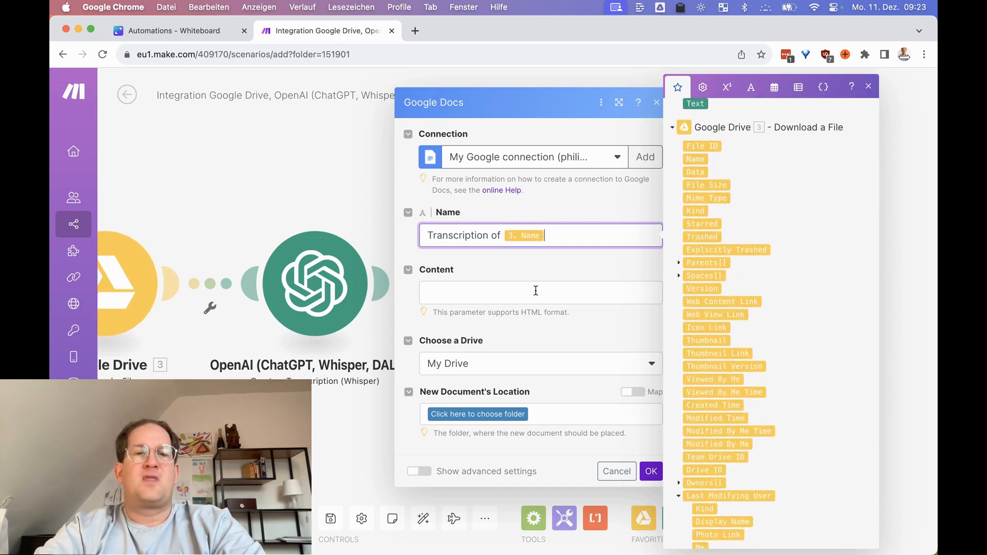
left_click(539, 292)
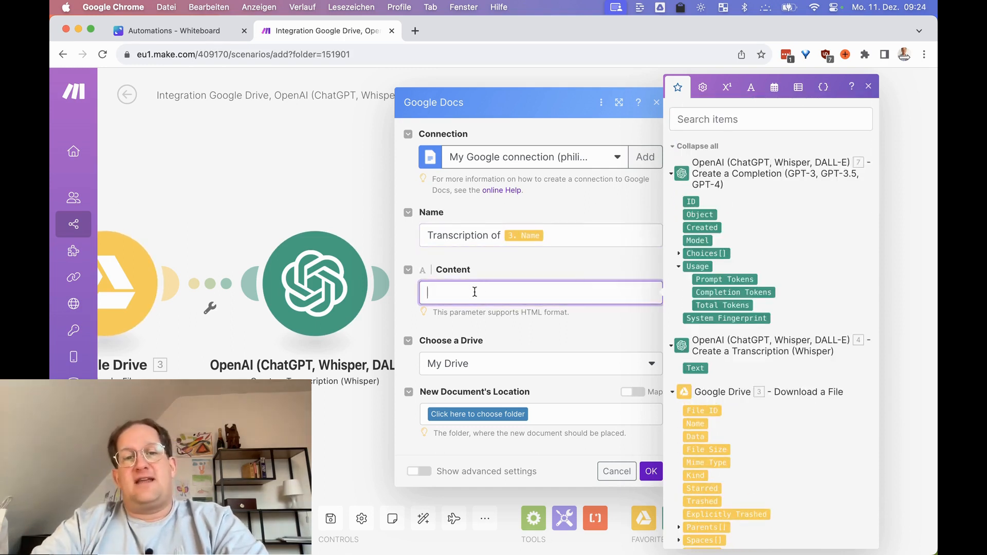
mouse_move(539, 320)
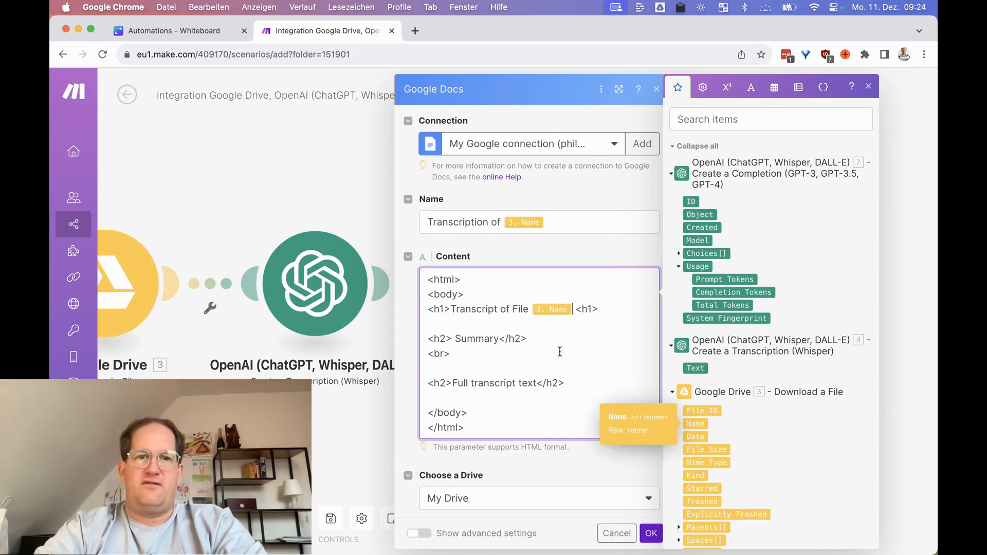
mouse_move(476, 349)
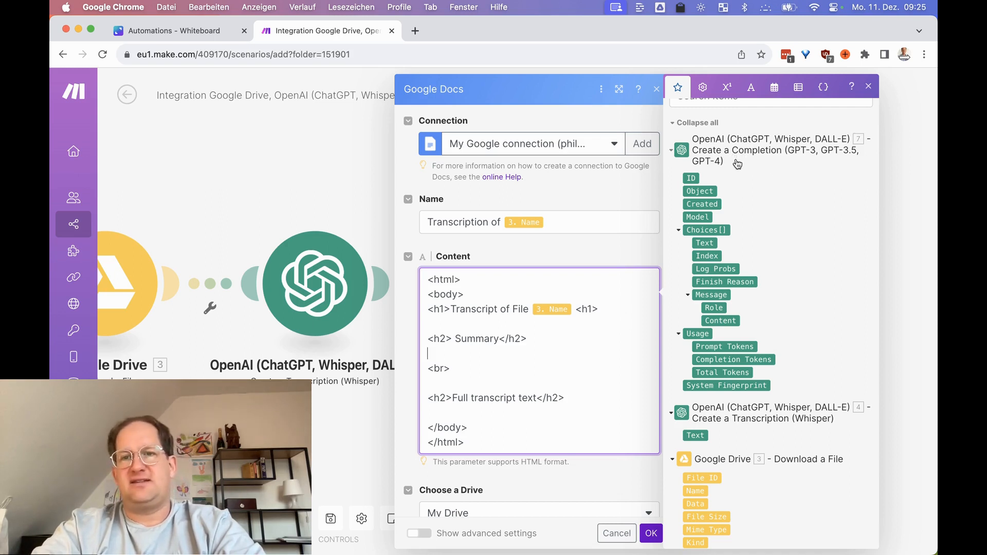
mouse_move(719, 321)
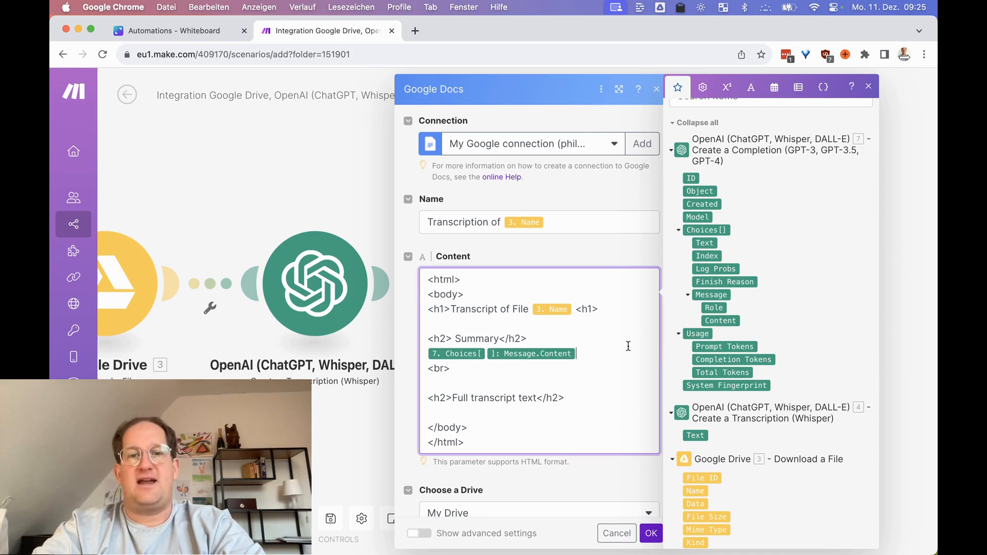
mouse_move(618, 360)
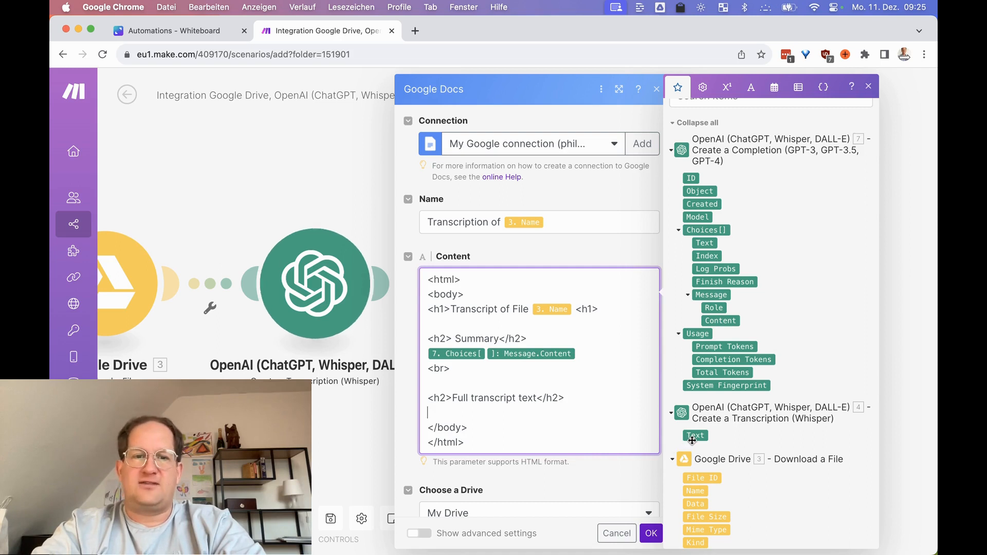
Step: Map 4. Text under the Full transcript heading and save documents to the /test folder
left_click(695, 435)
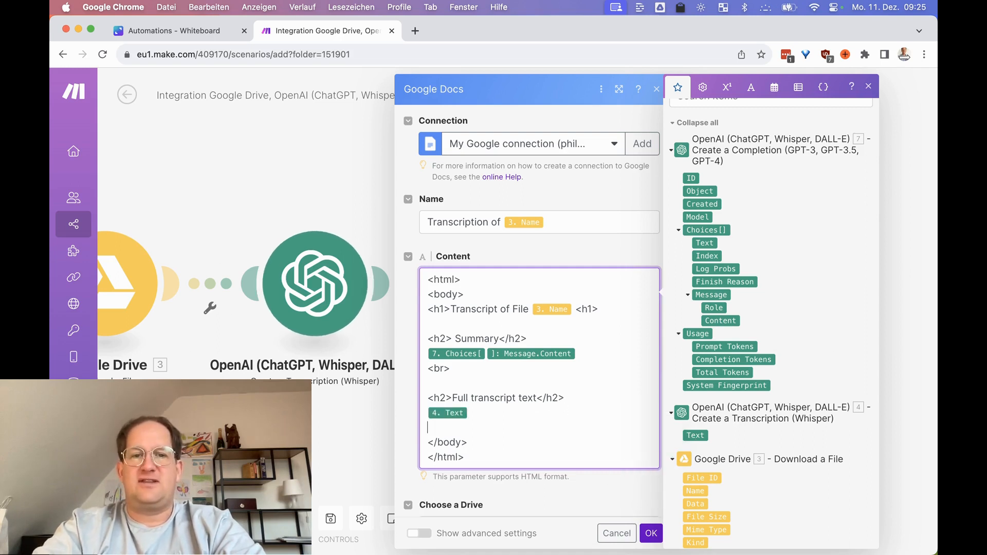
scroll("down", 3)
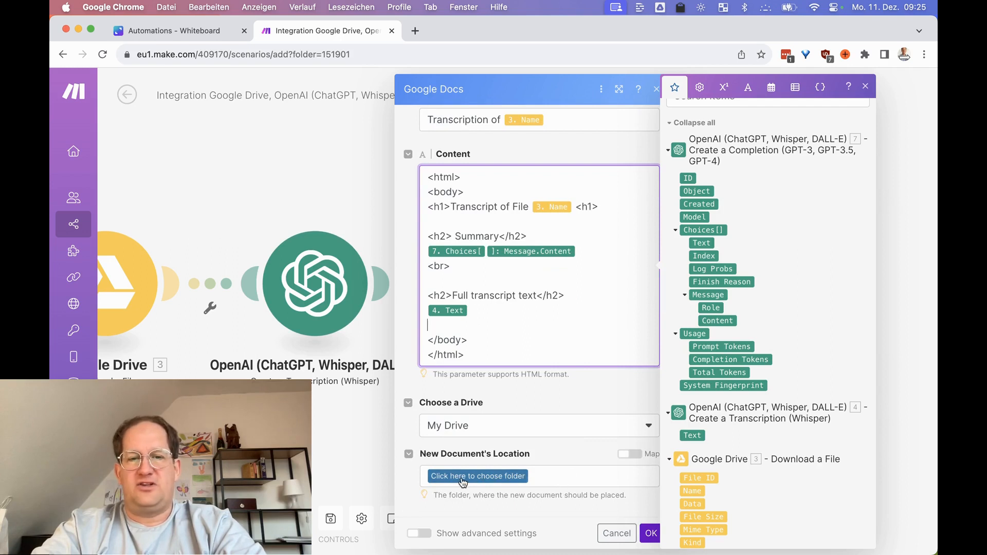
left_click(477, 476)
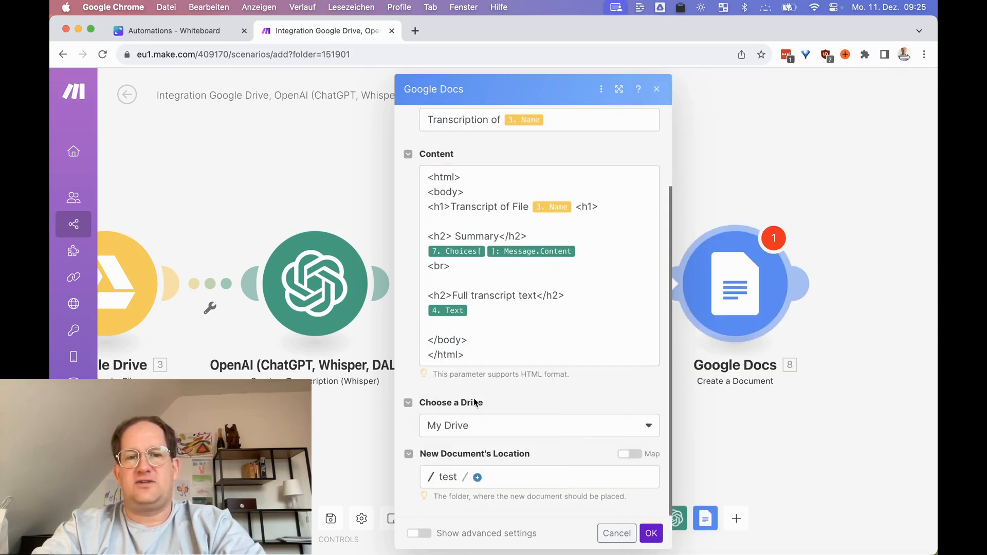
left_click(651, 534)
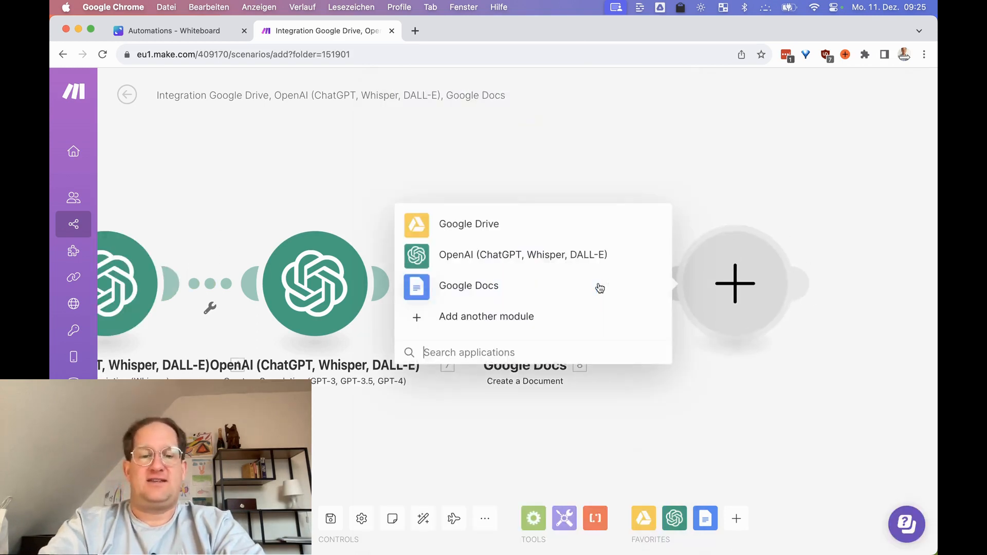
Step: Add a Gmail Send an Email module after the Google Docs step
type("gmail")
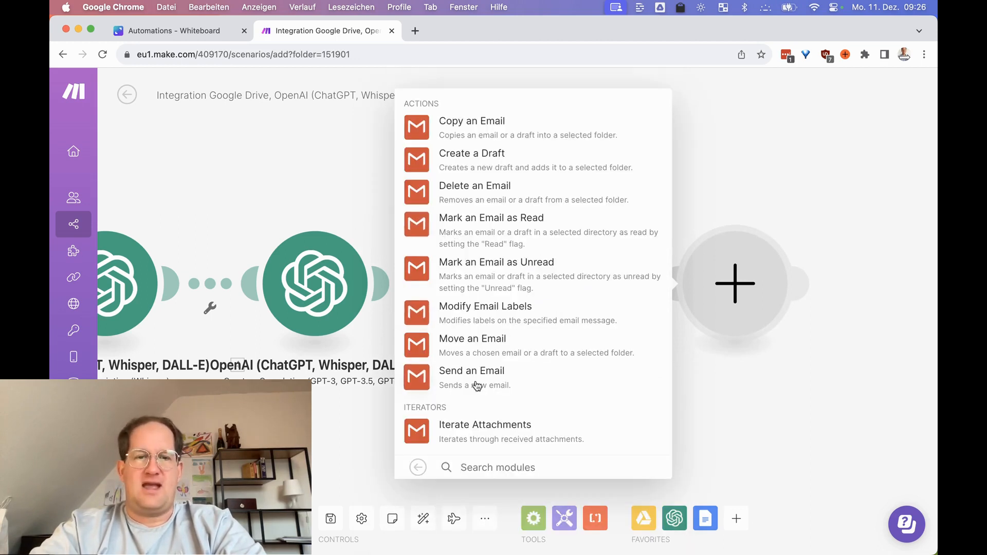
left_click(471, 371)
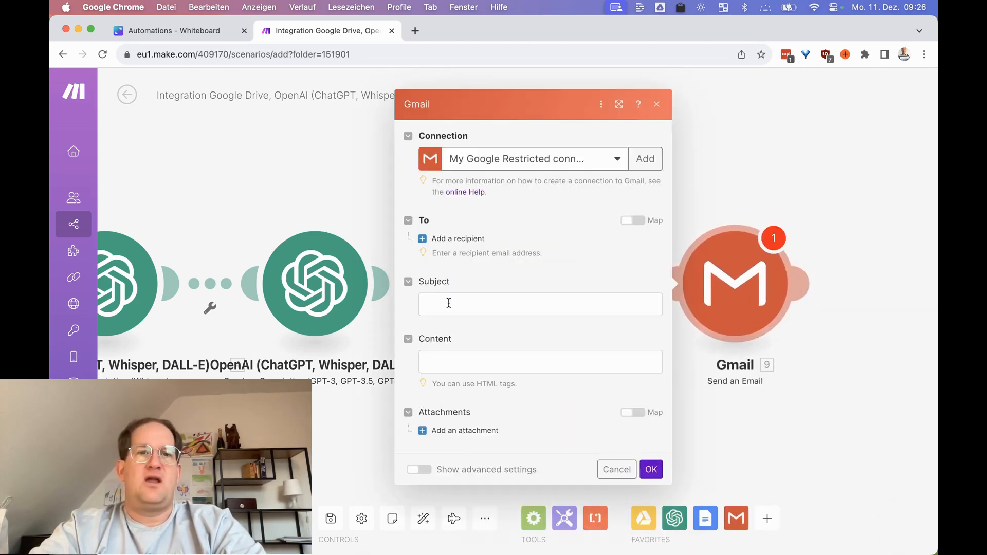
left_click(458, 238)
type("Transc")
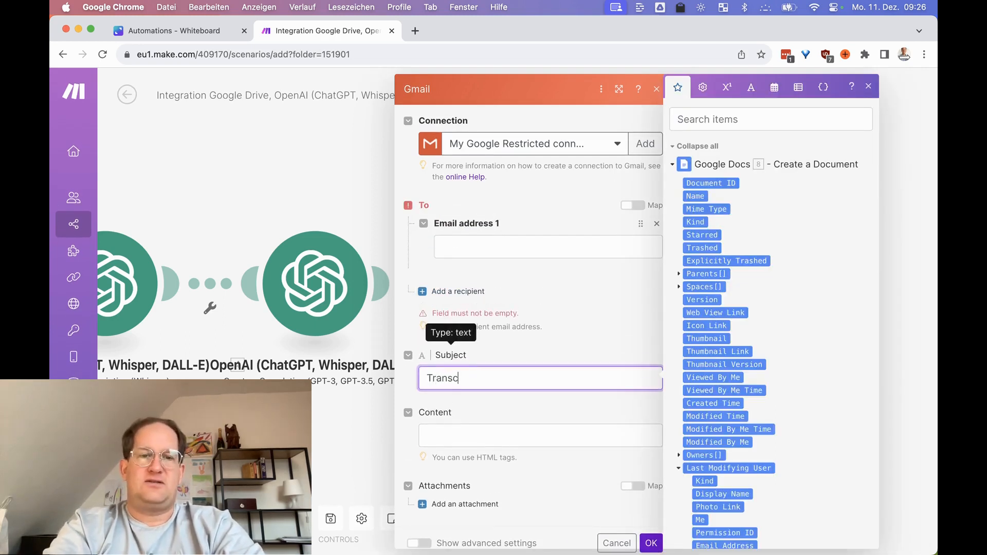
Step: Set the email subject to 'New Transcription'
type("Nwe")
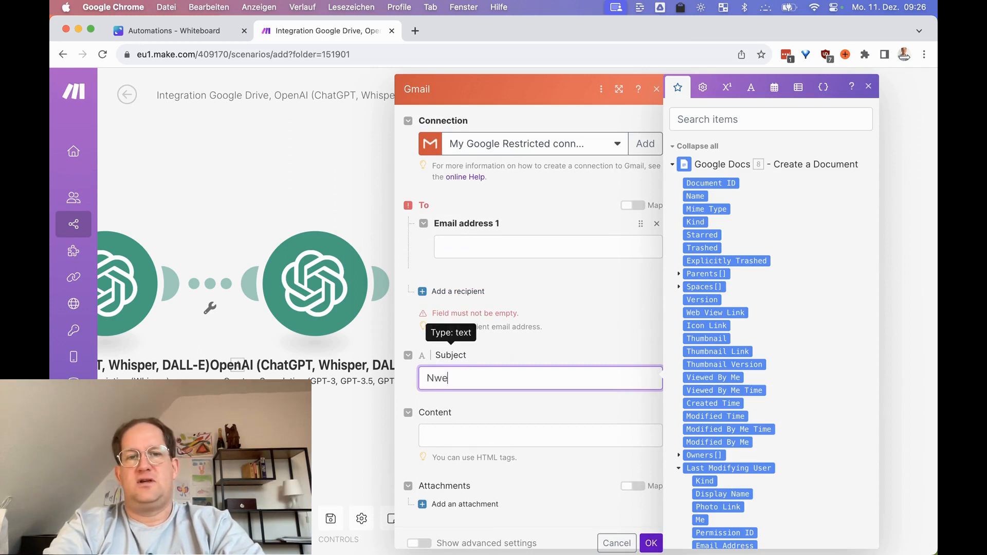
type("New Tra")
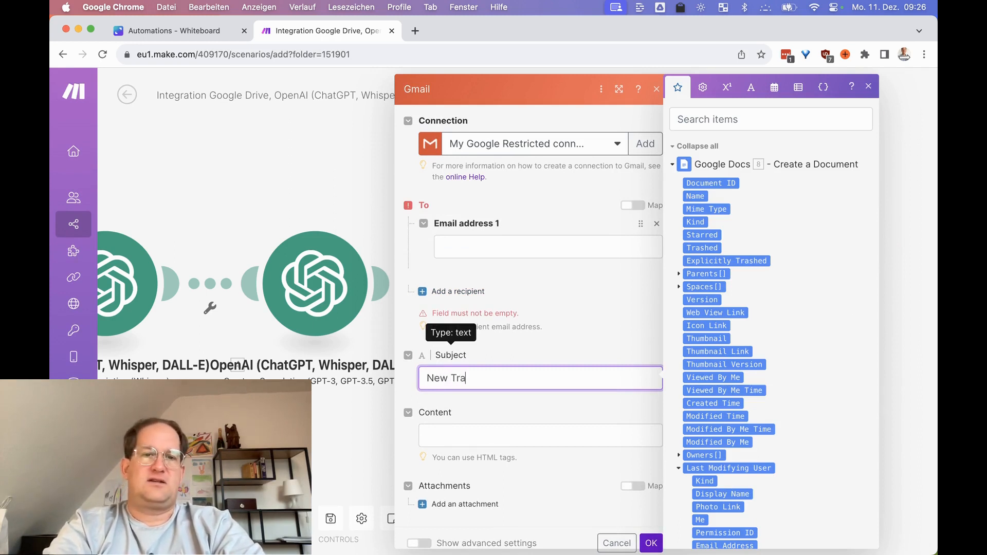
type("nscrit")
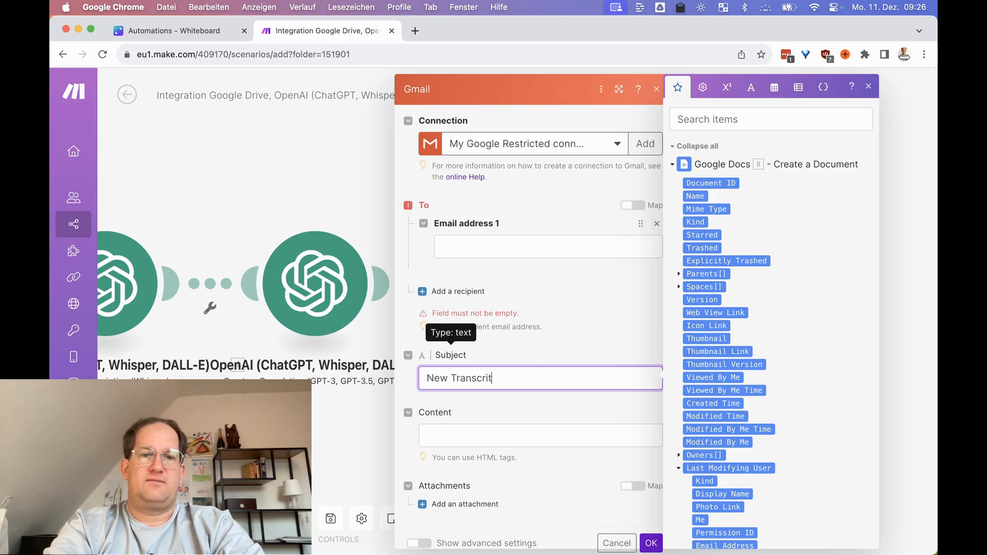
type("ion")
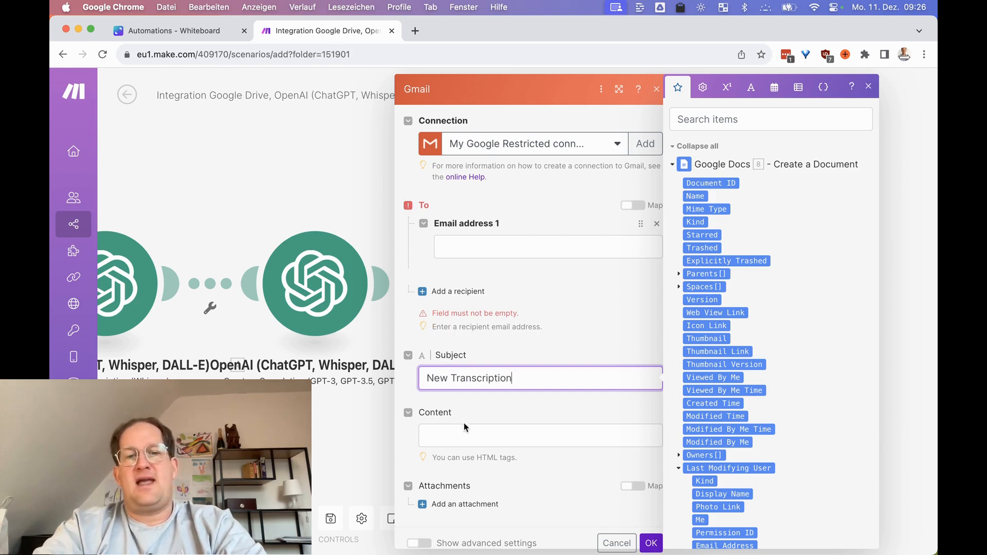
Step: Write the body 'Here's a new transcription!' plus Google Docs 8. Web View Link, and save
left_click(538, 435)
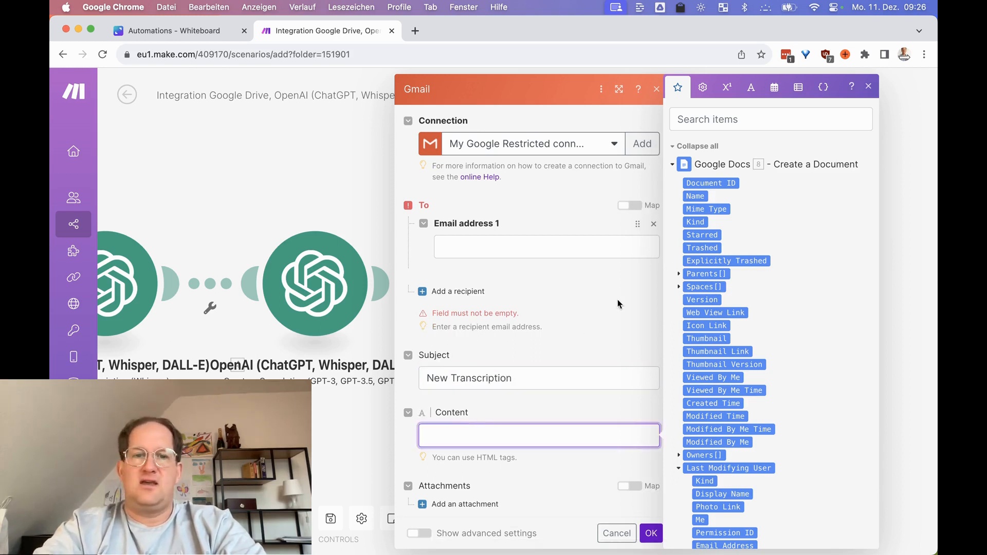
type("Here")
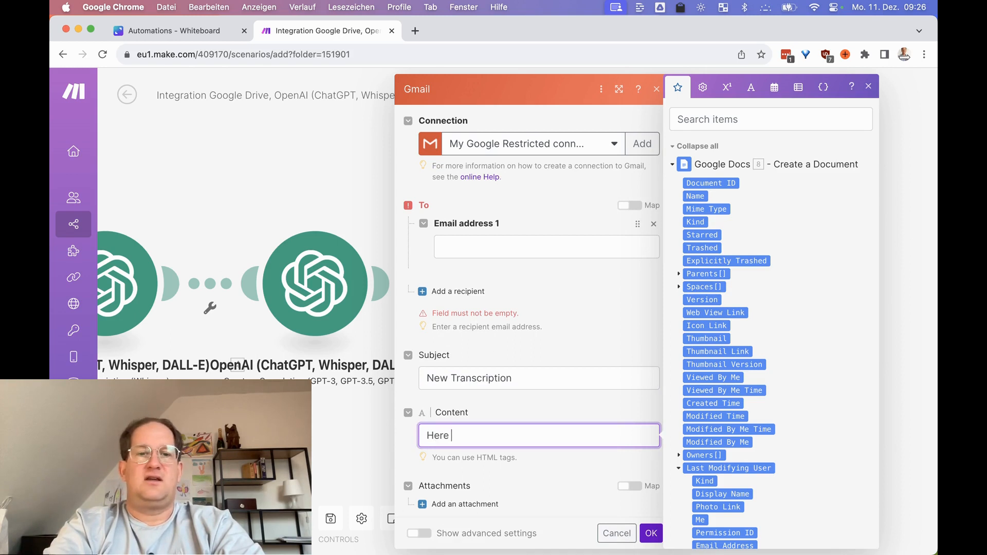
type("'s a new")
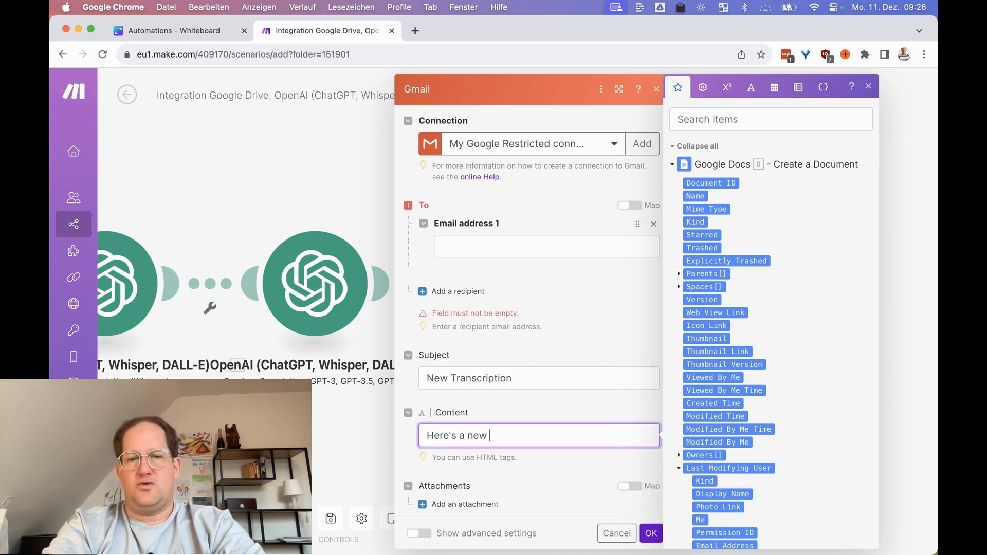
type("transcrit")
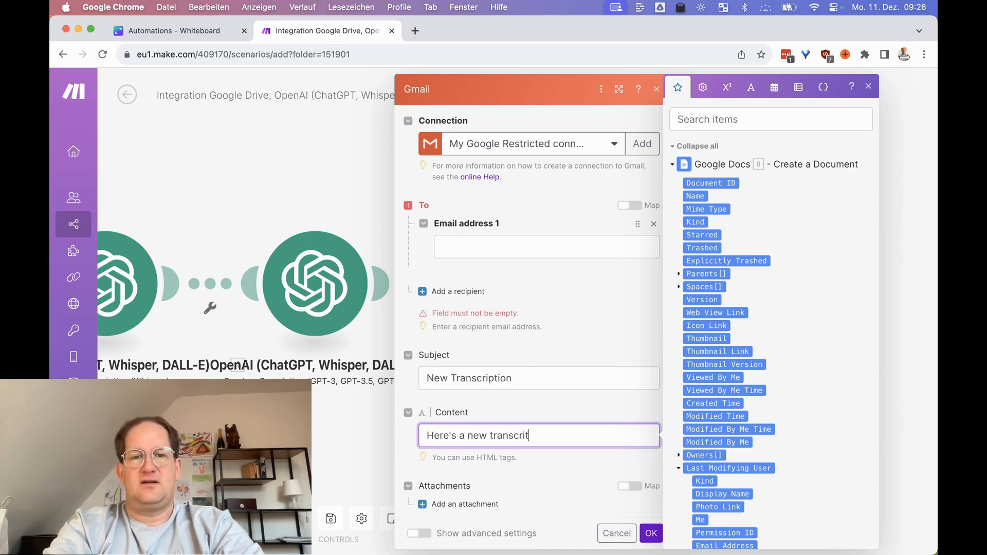
type("ion!")
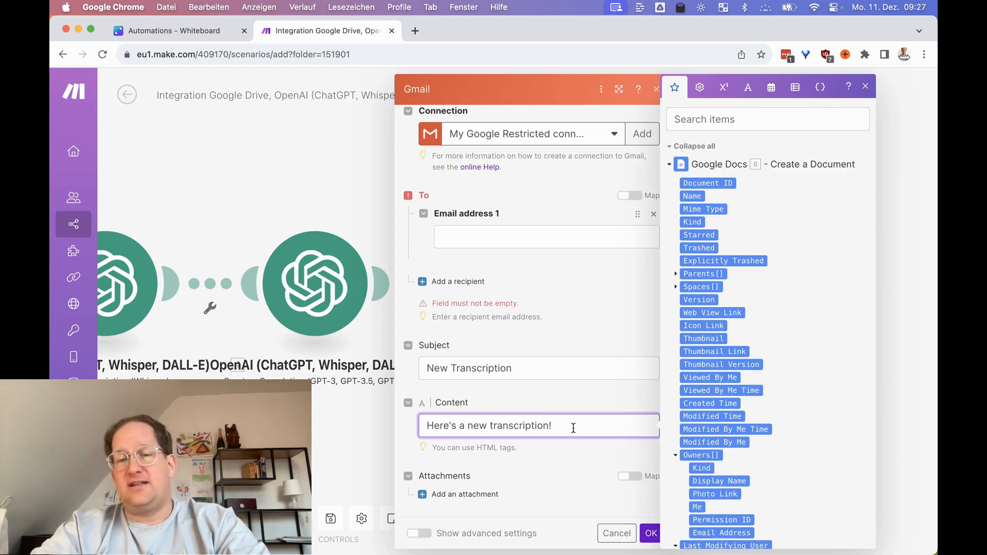
left_click(766, 118)
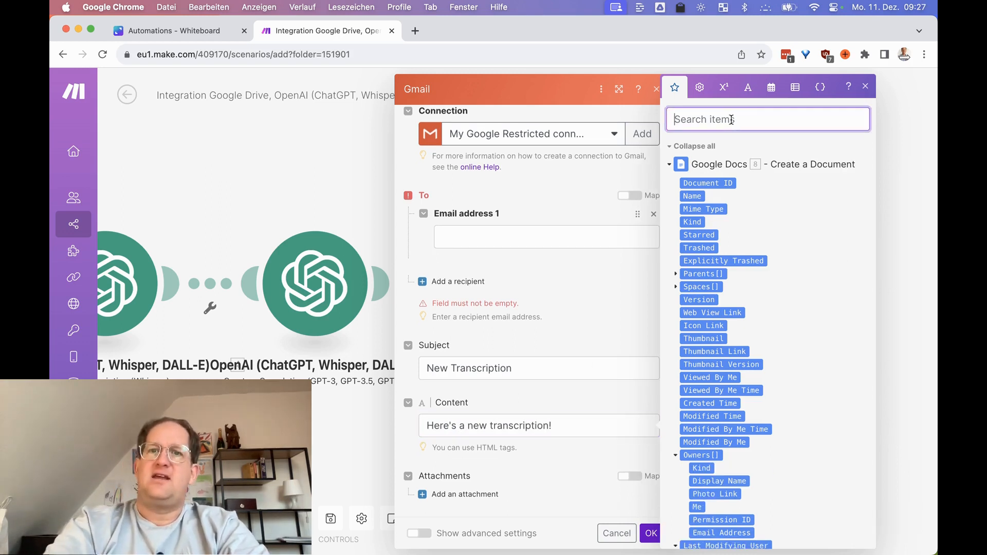
type("link")
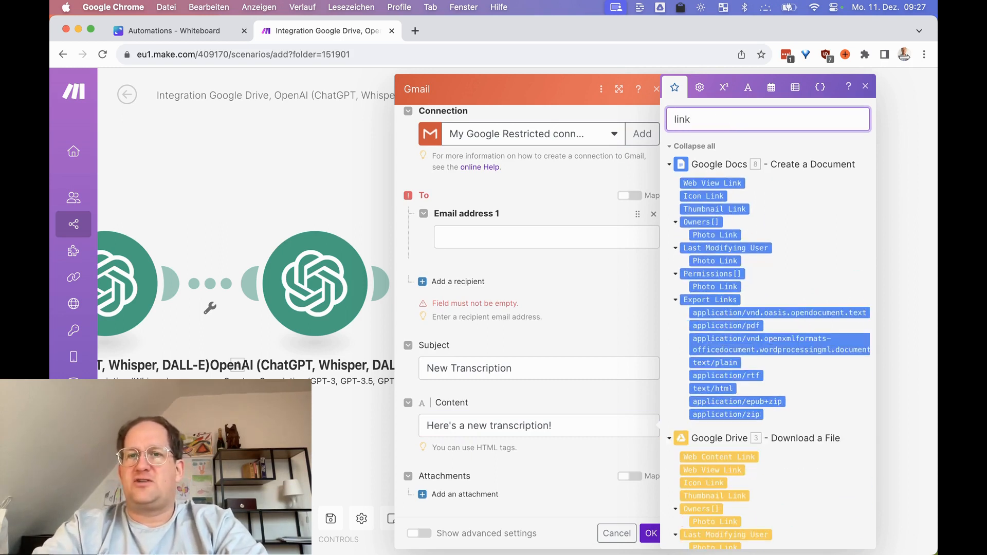
mouse_move(726, 181)
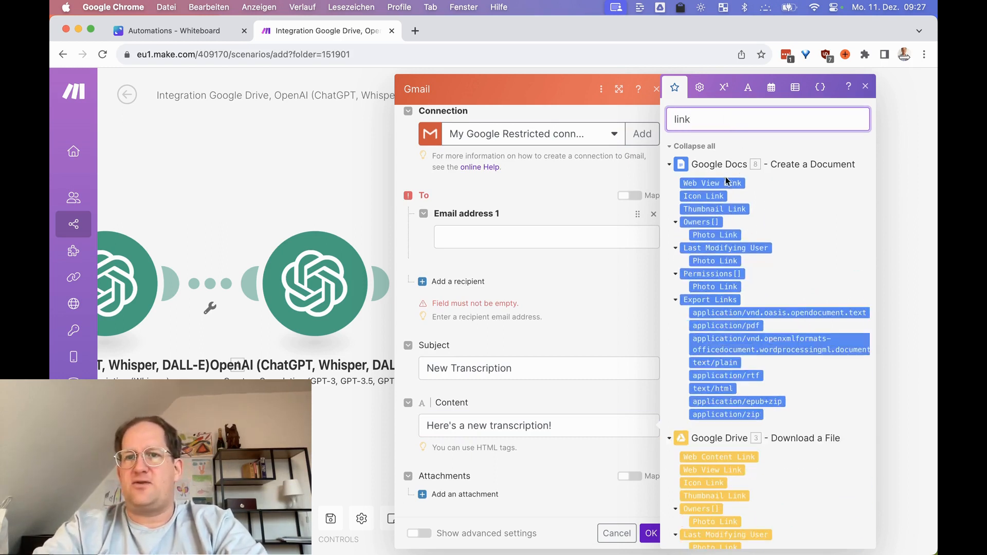
left_click(712, 182)
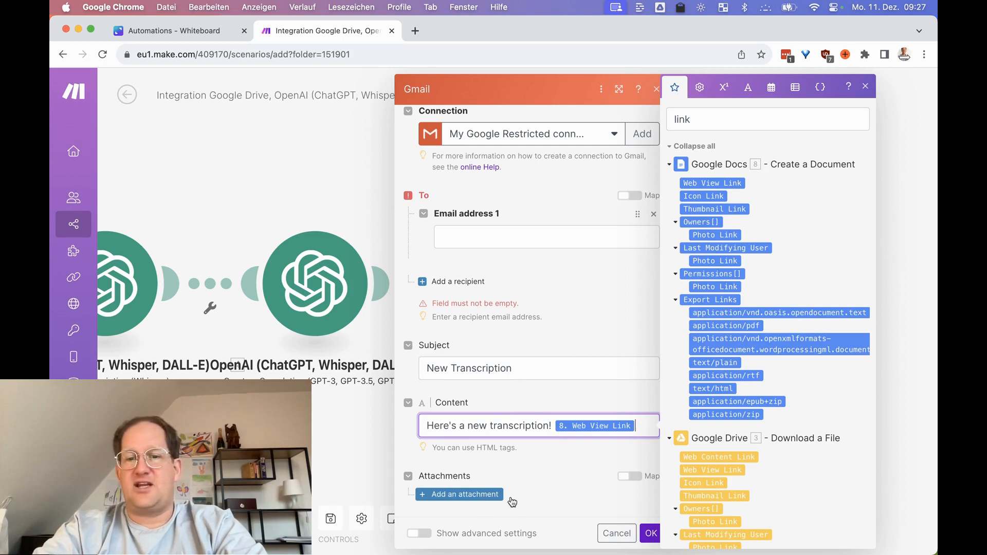
mouse_move(605, 497)
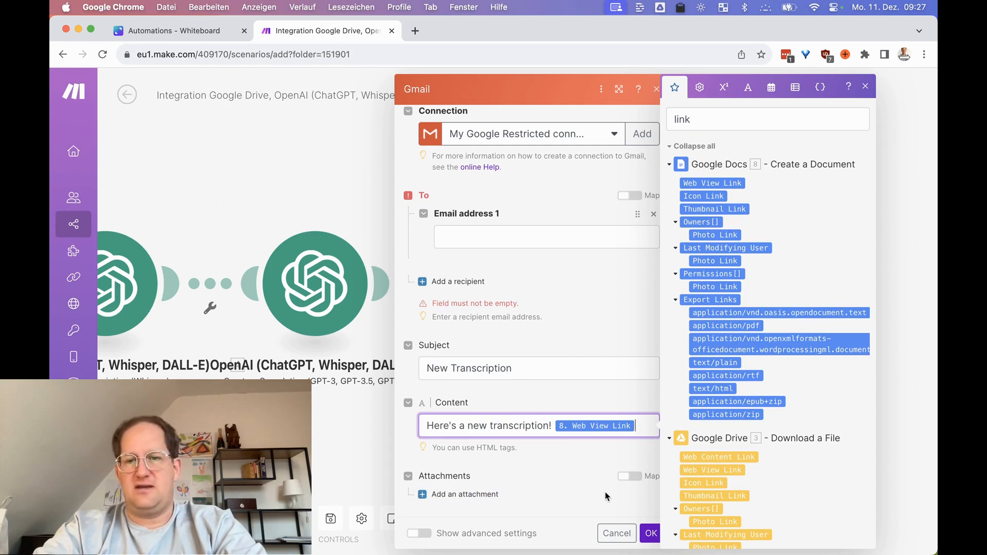
left_click(649, 533)
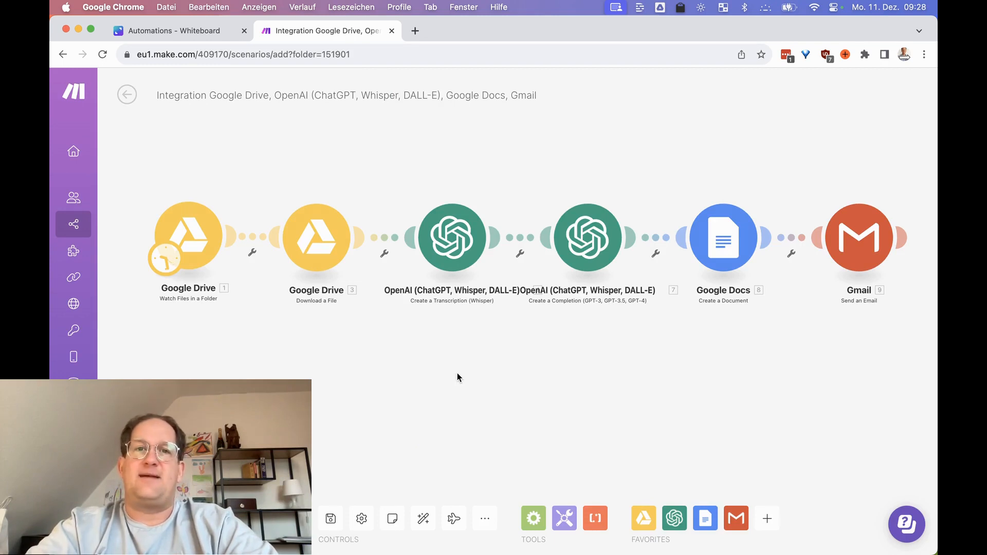
mouse_move(374, 452)
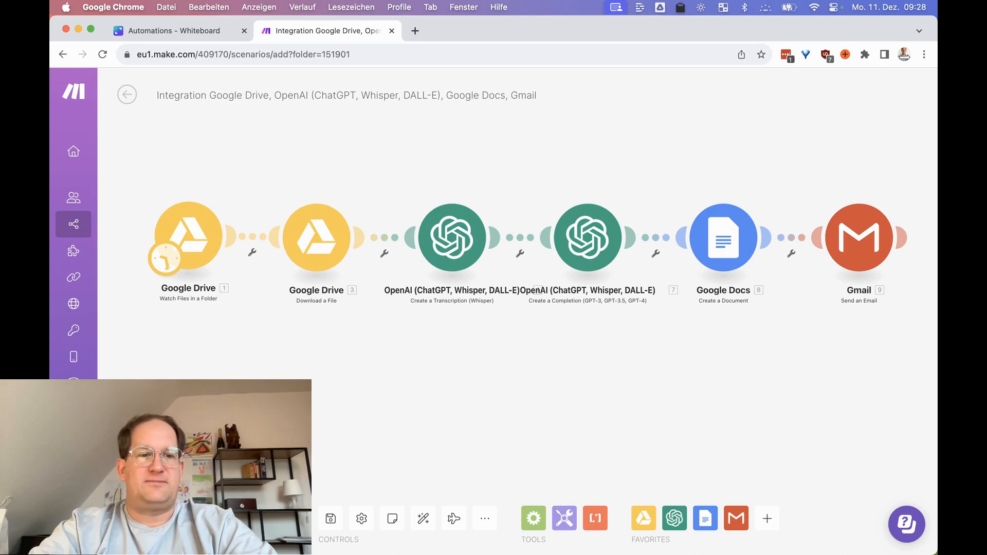
Step: Run the whole scenario once as a test
left_click(331, 518)
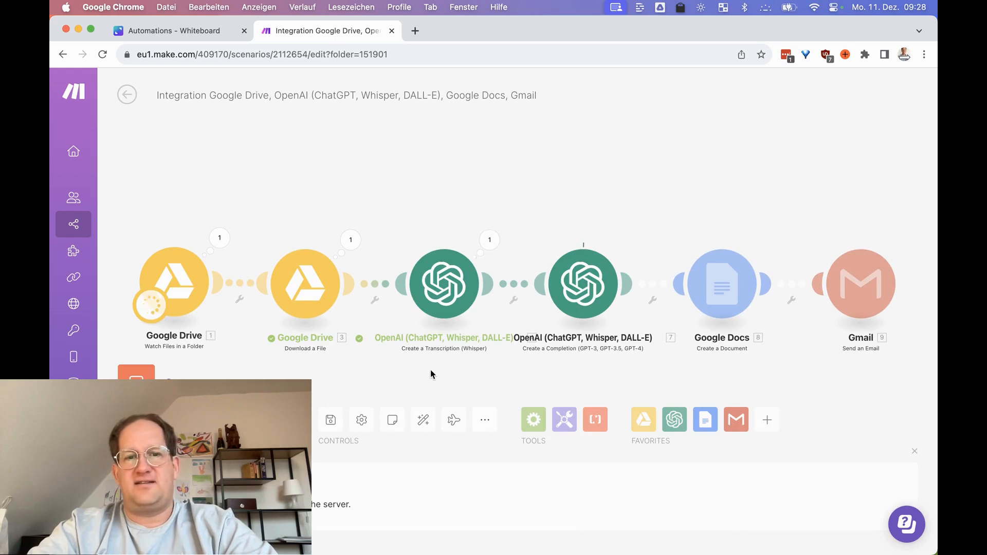
mouse_move(465, 375)
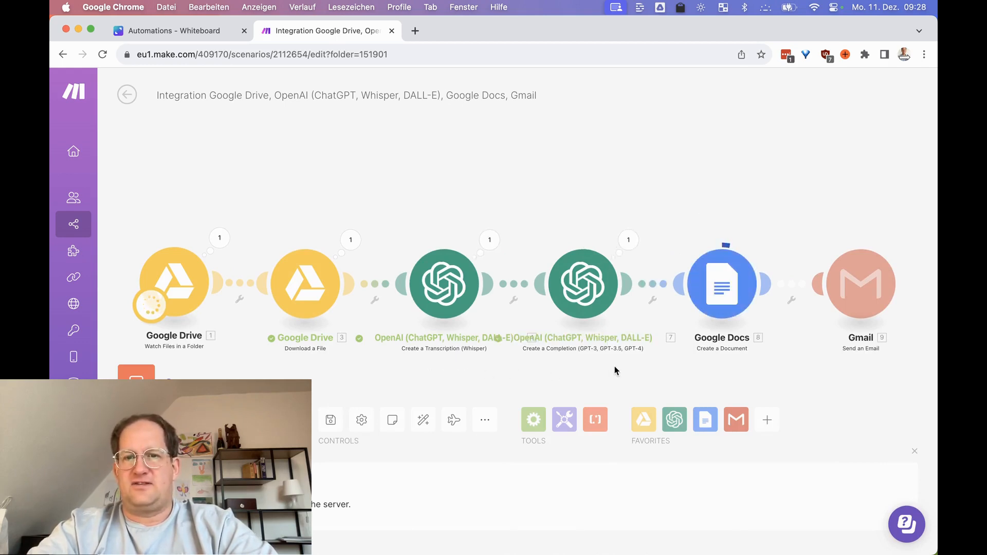
mouse_move(738, 373)
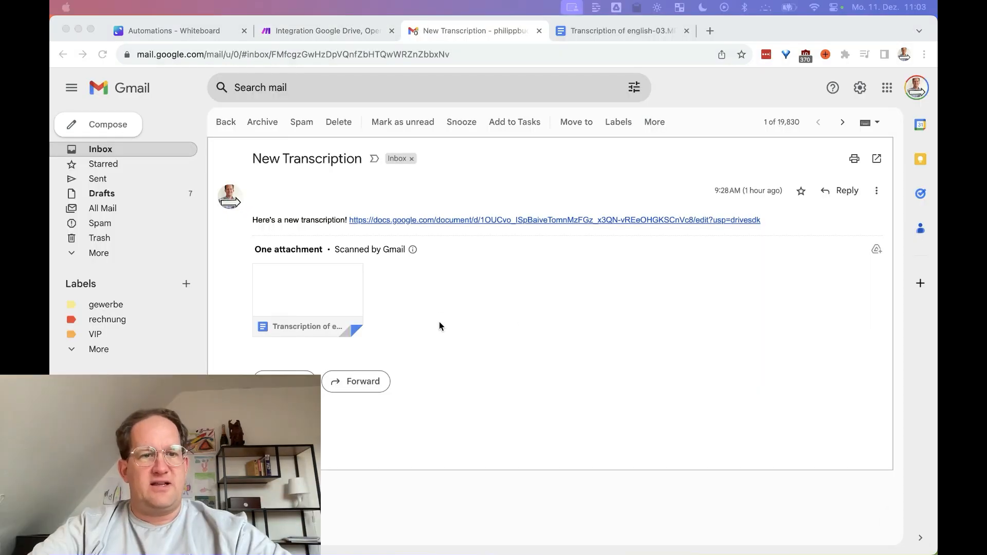
mouse_move(295, 160)
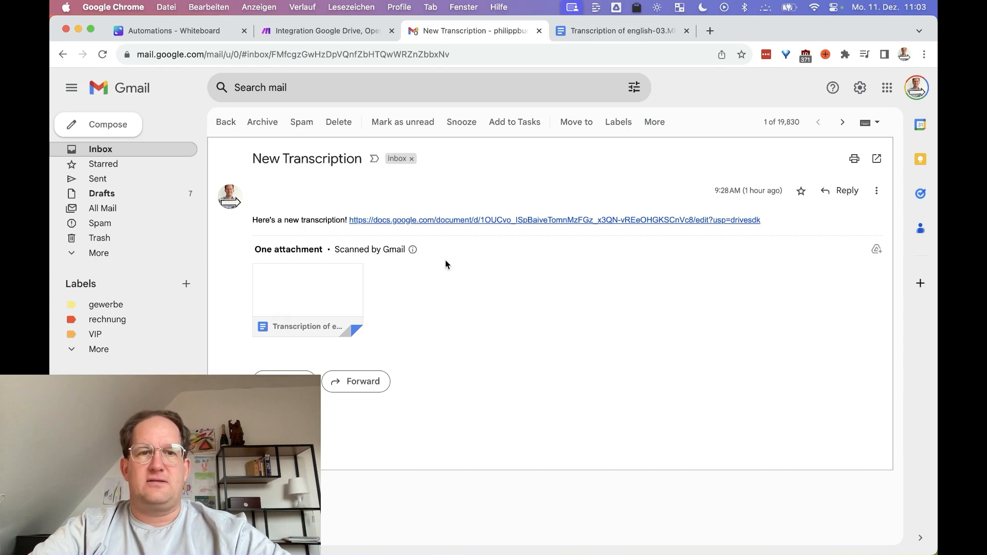
mouse_move(454, 236)
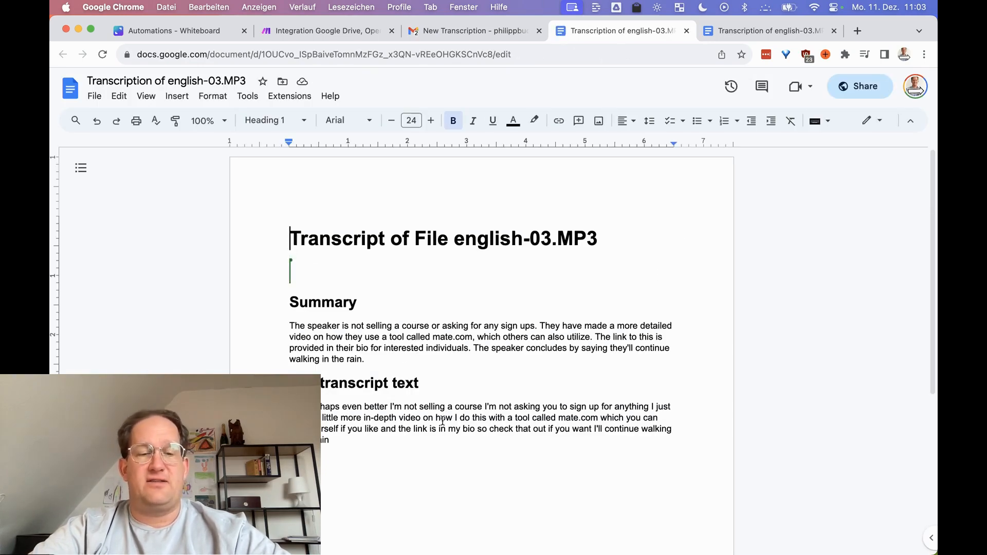
mouse_move(439, 472)
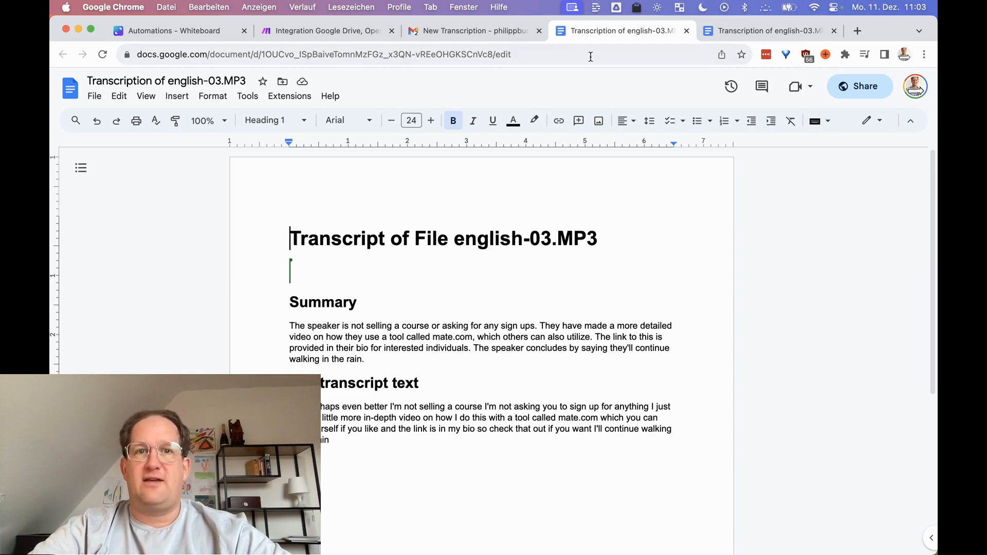
Step: Insert an OpenAI chat completion module on the link before Google Docs
left_click(323, 30)
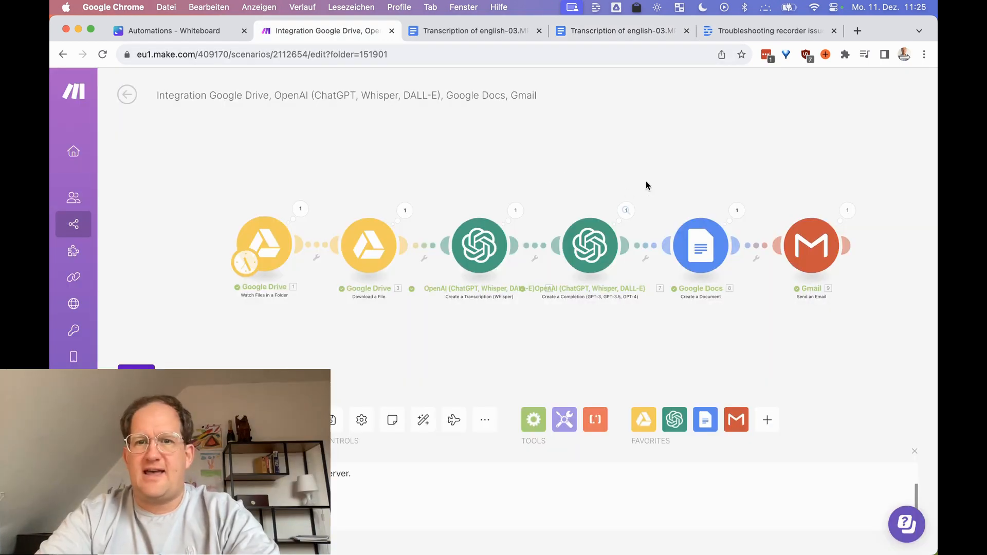
mouse_move(647, 255)
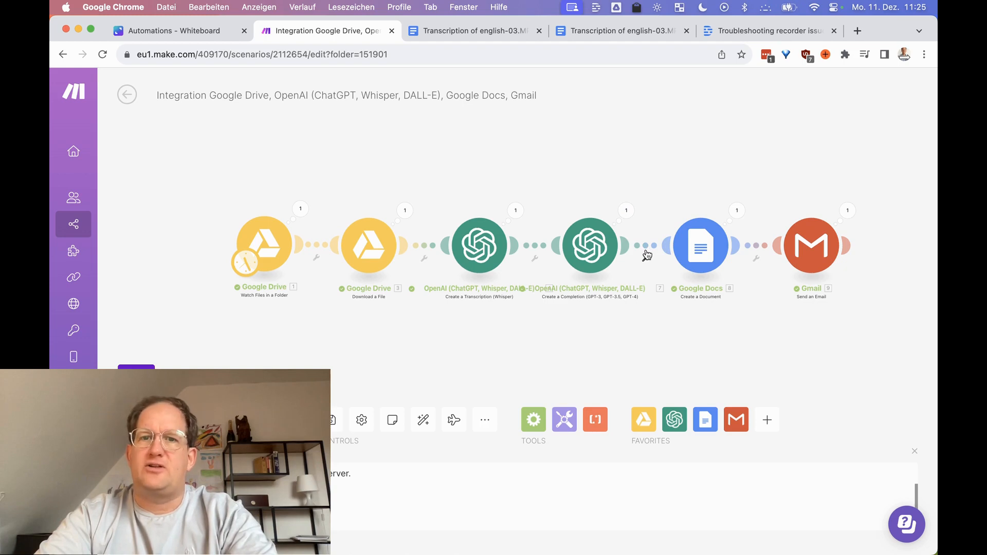
right_click(647, 246)
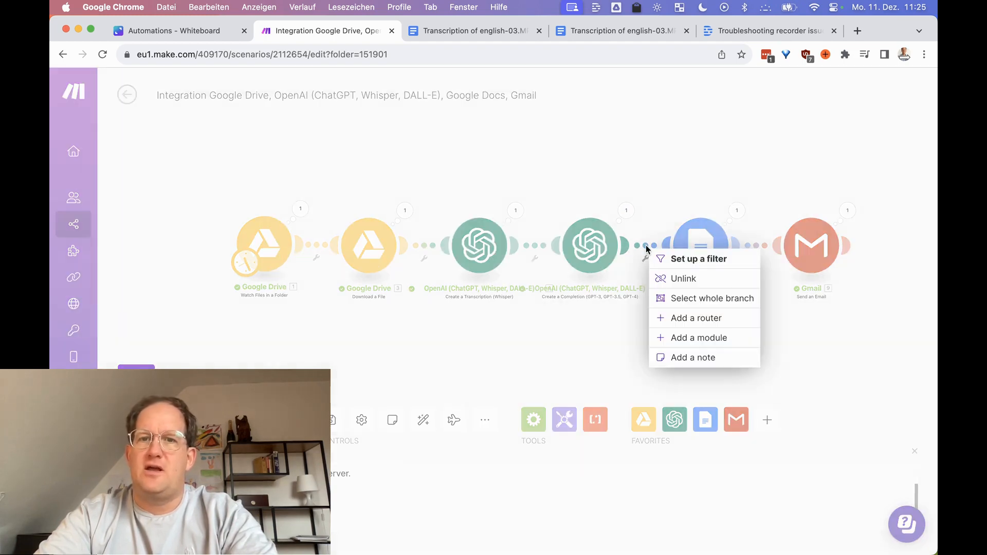
mouse_move(687, 337)
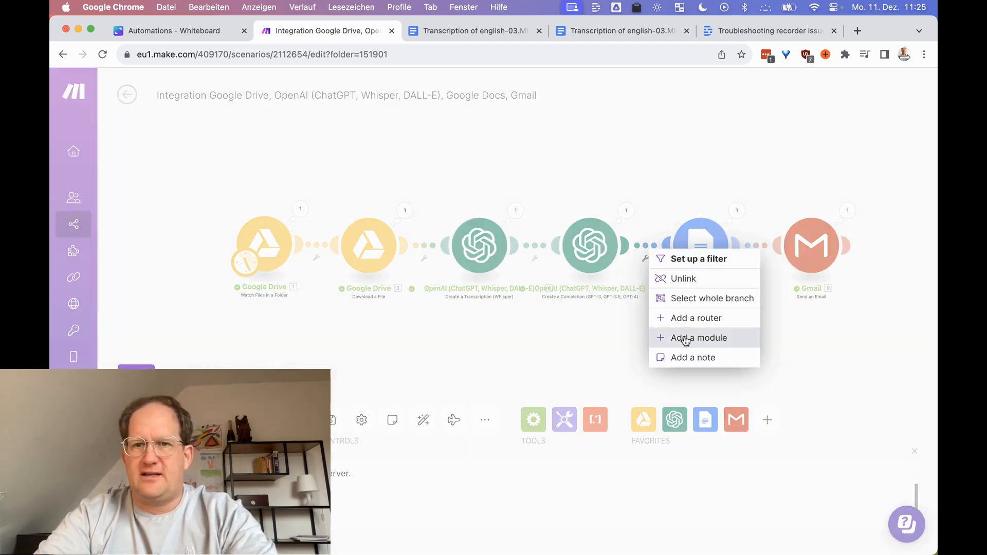
left_click(699, 338)
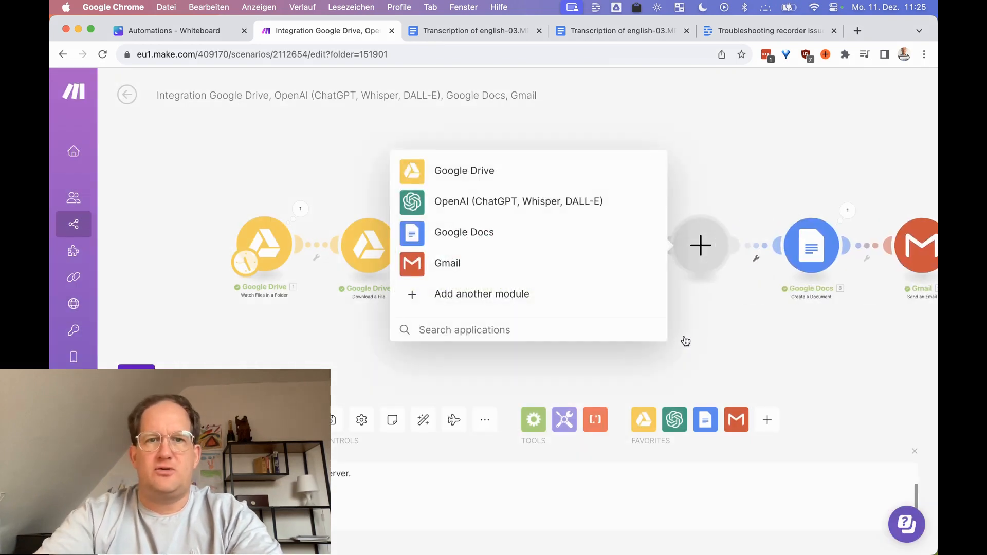
left_click(518, 201)
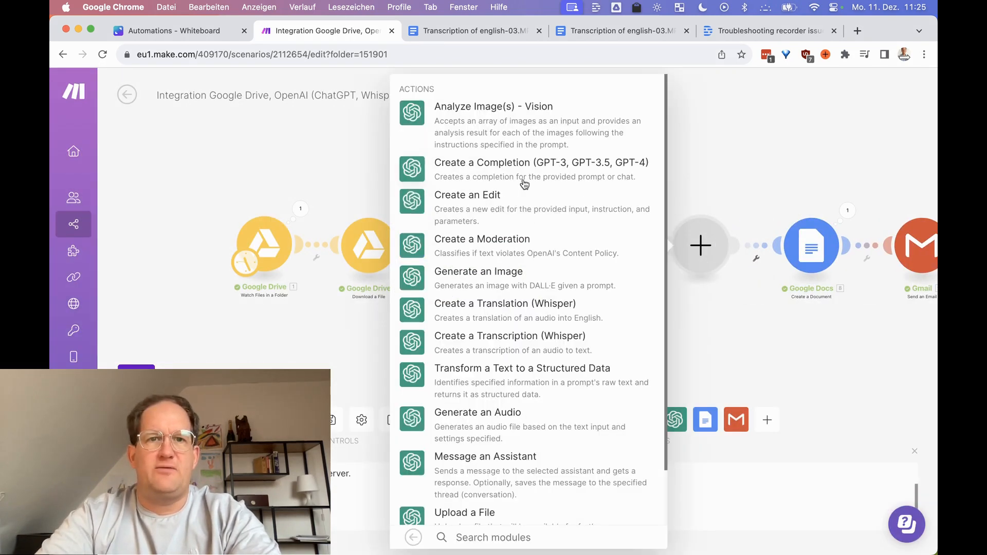
left_click(540, 163)
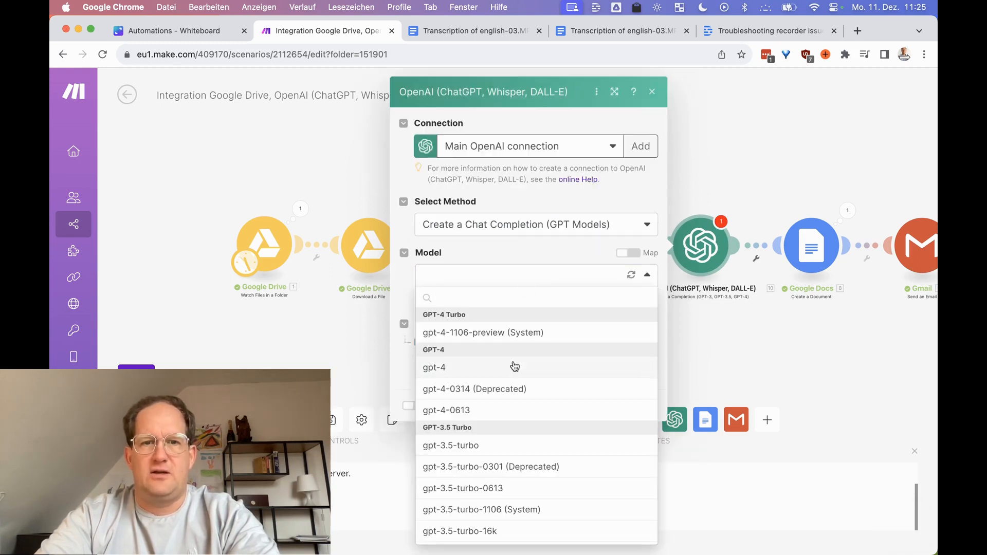
Step: Set model gpt-4 with user message 'Please translate this text into German' plus the earlier completion's content
left_click(434, 367)
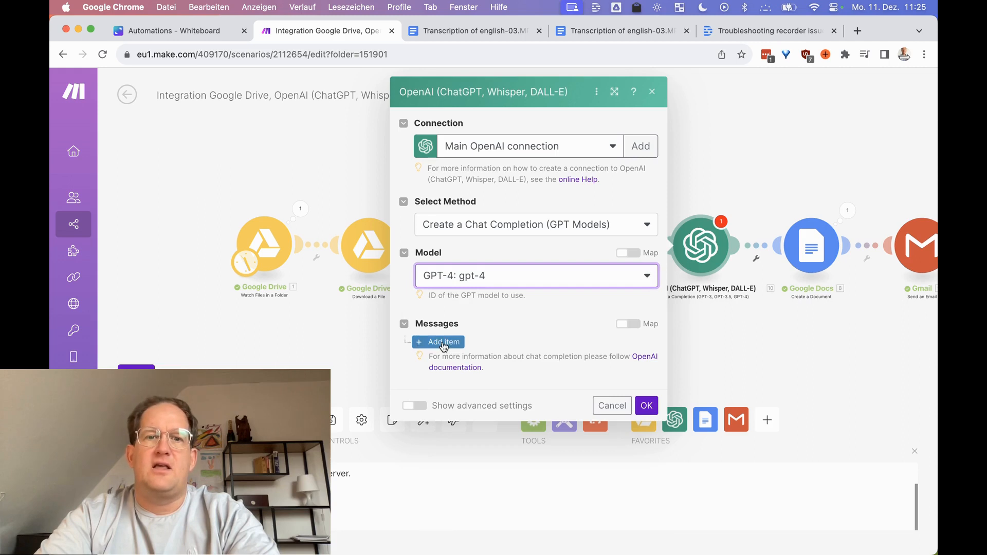
left_click(437, 342)
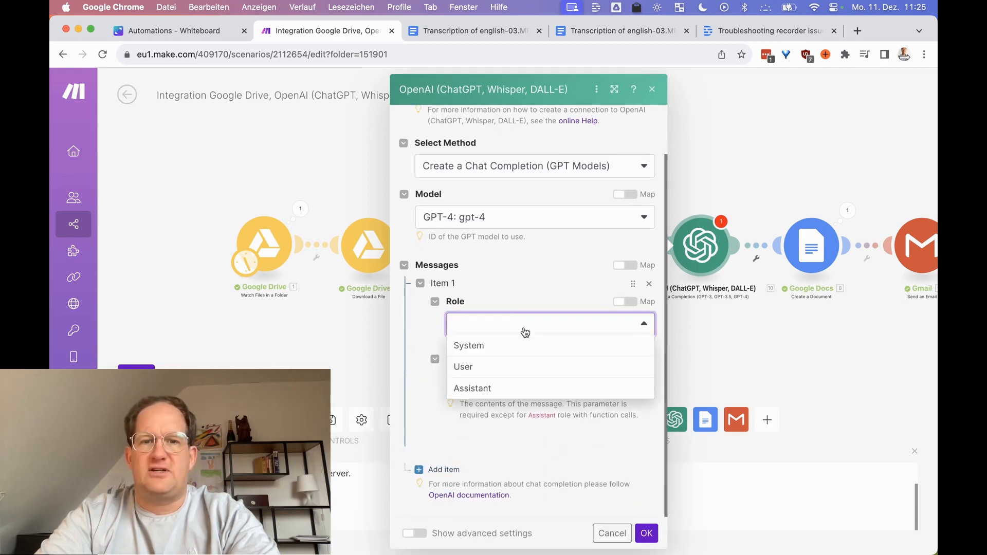
left_click(463, 366)
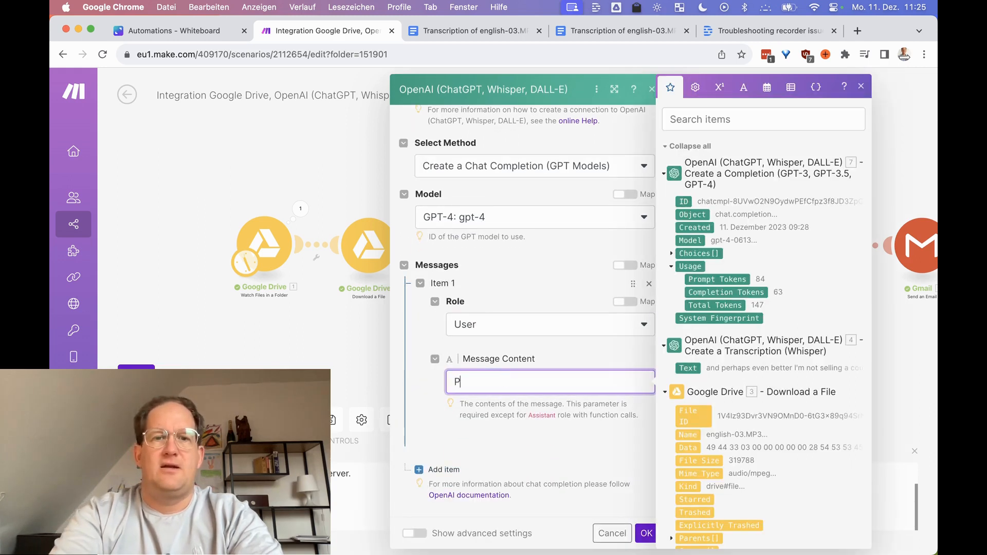
type("lease trasn")
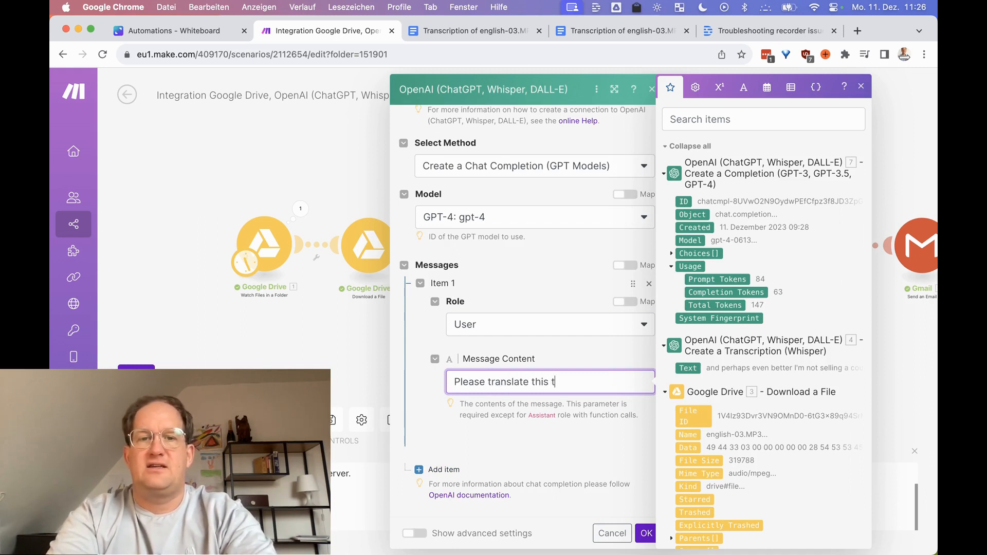
type("ext into En")
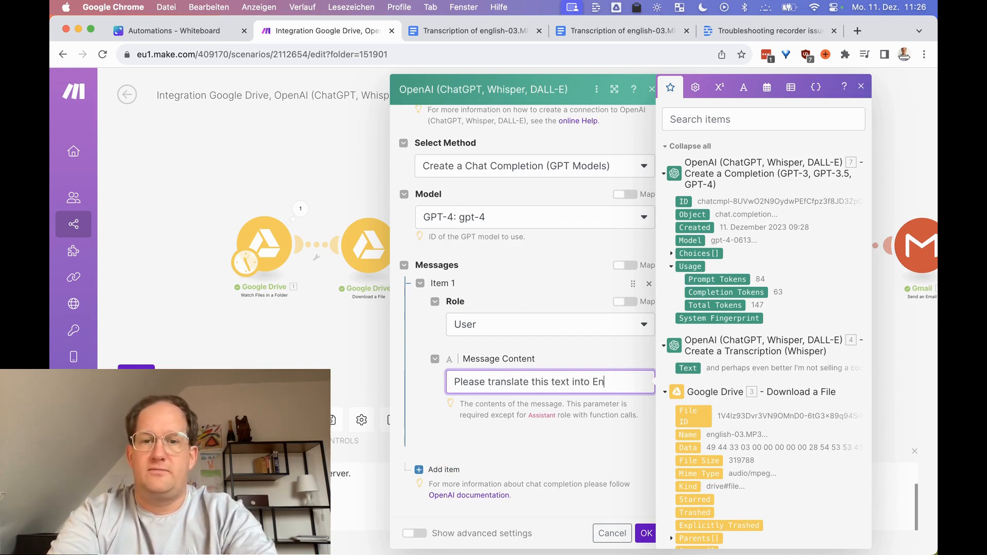
type("German")
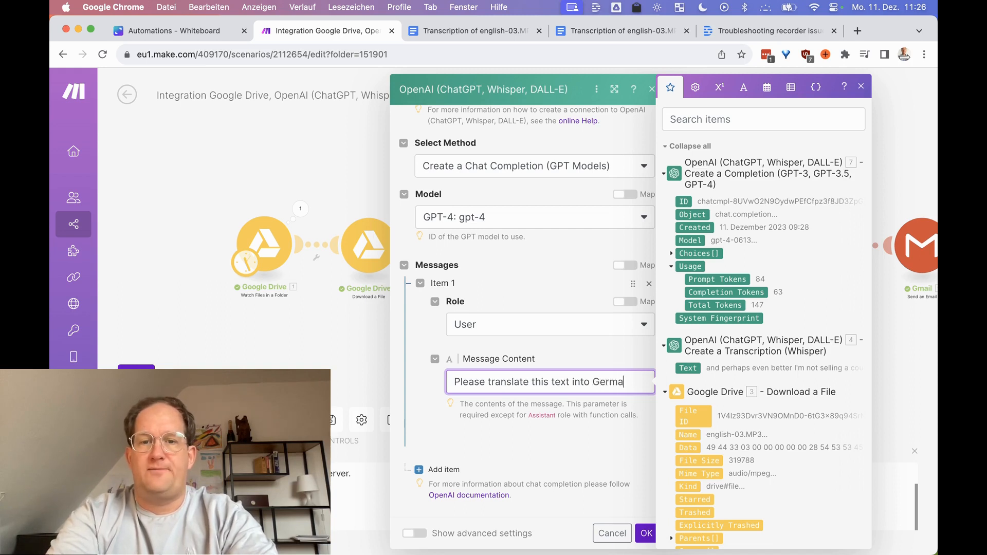
type("n")
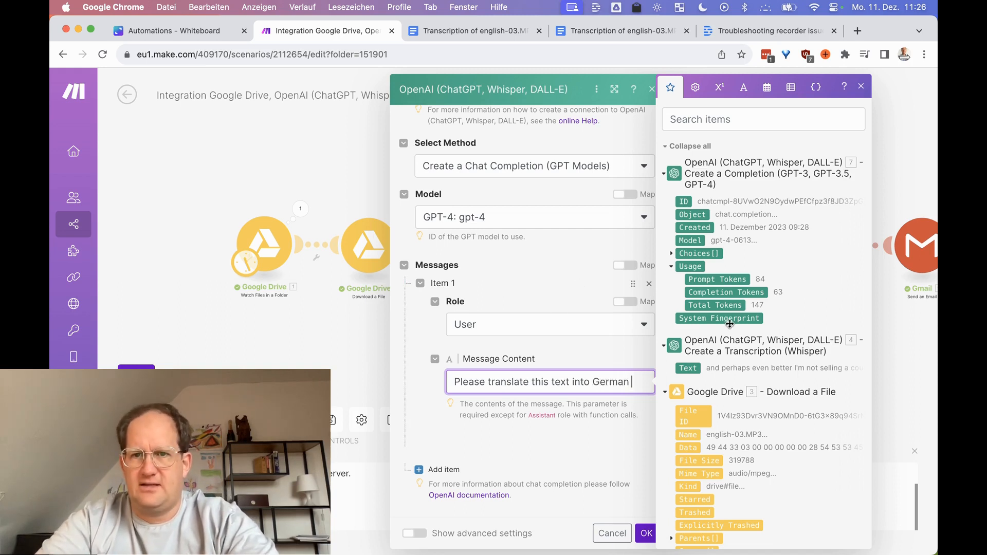
left_click(679, 253)
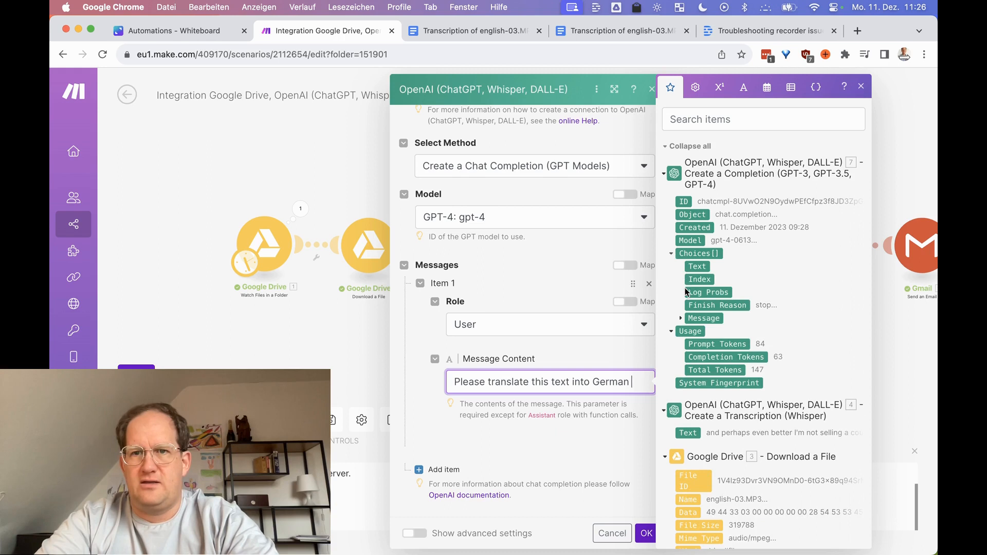
left_click(681, 318)
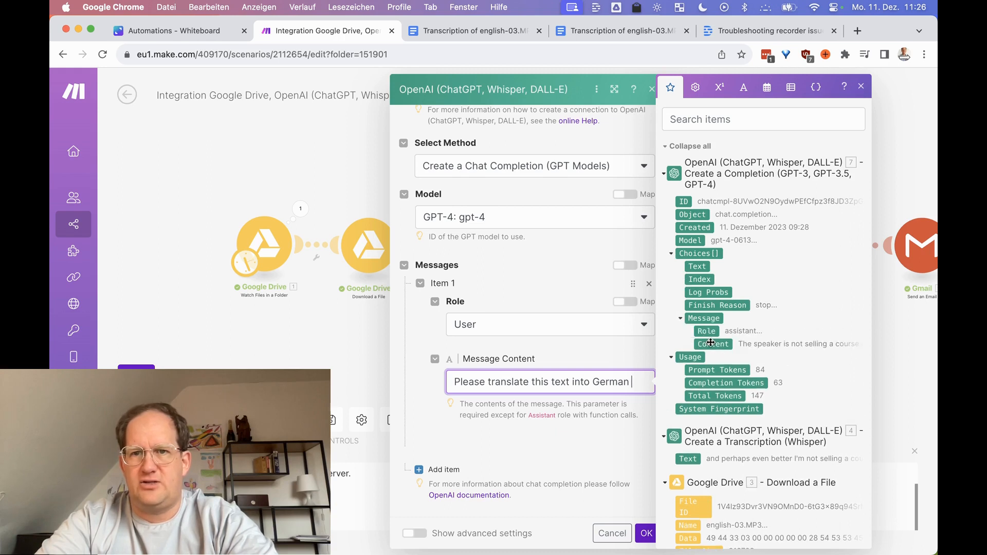
left_click(645, 533)
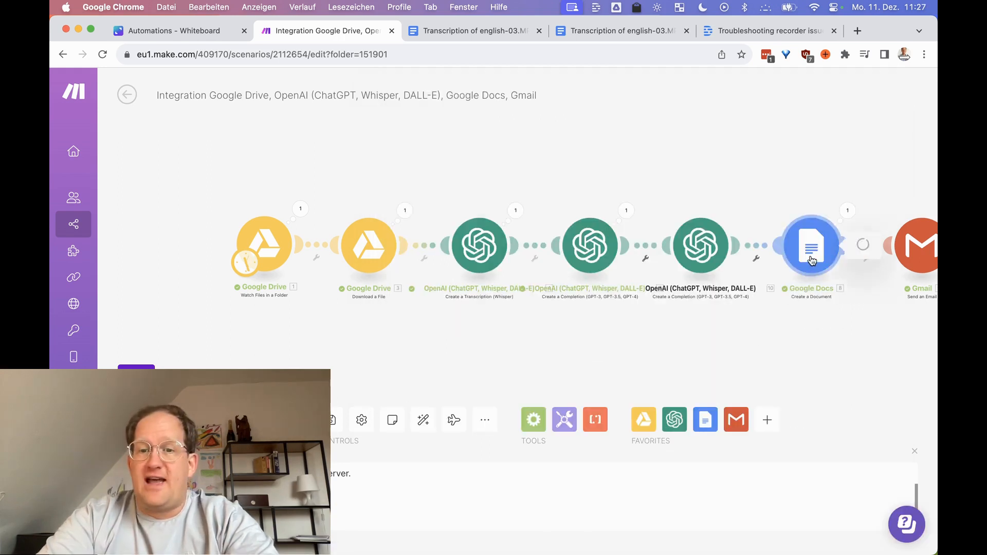
Step: Rename the Google Docs content's second Summary heading to 'Translation in German'
left_click(811, 246)
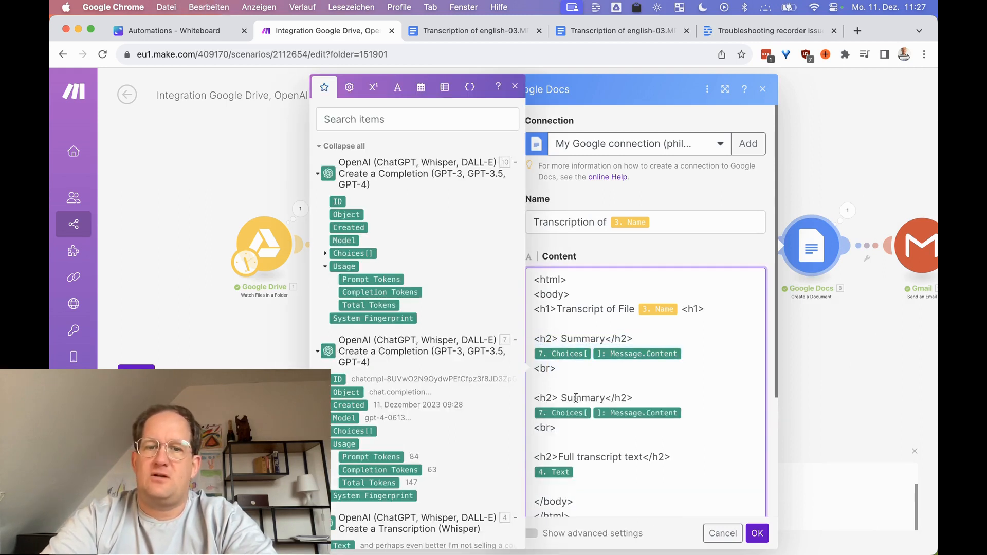
type("Transla")
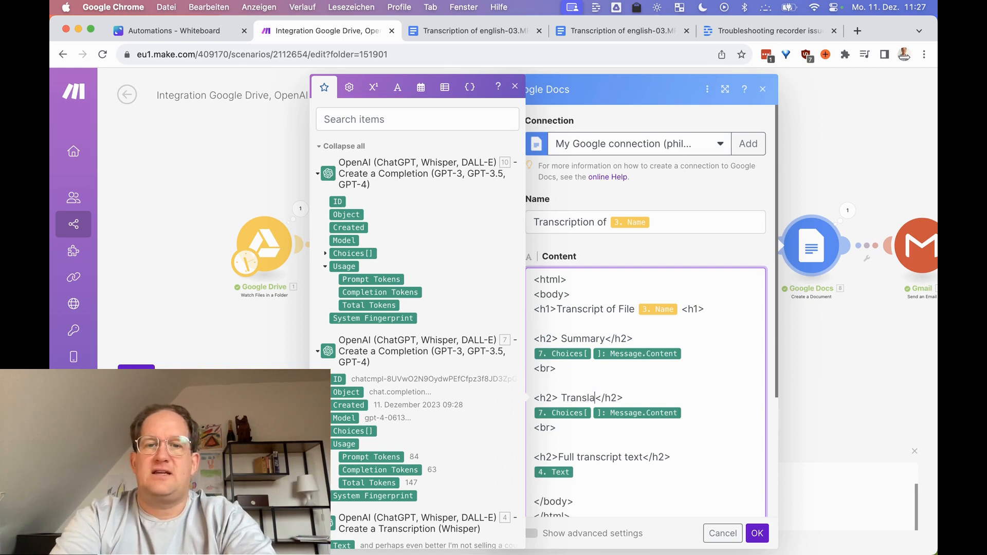
type("tion in G")
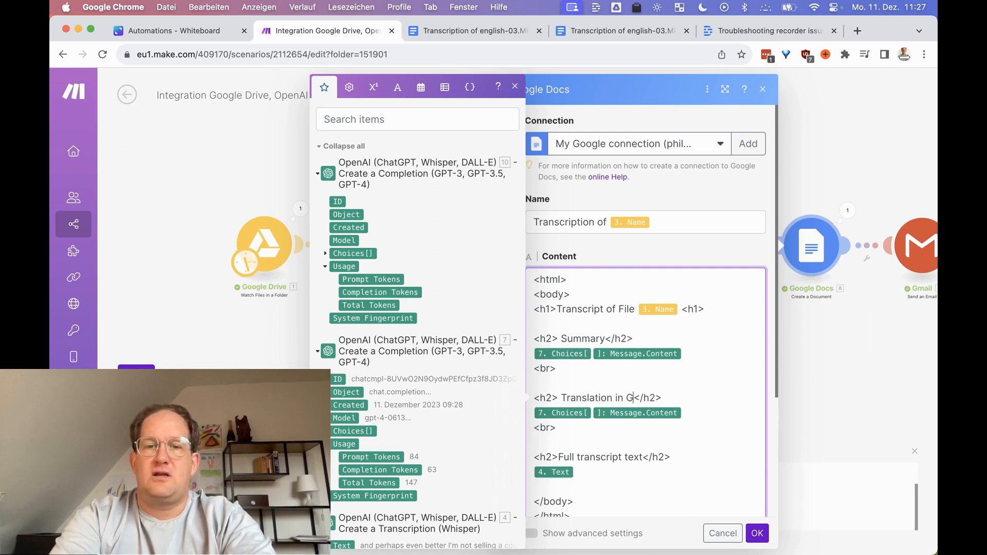
type("erman")
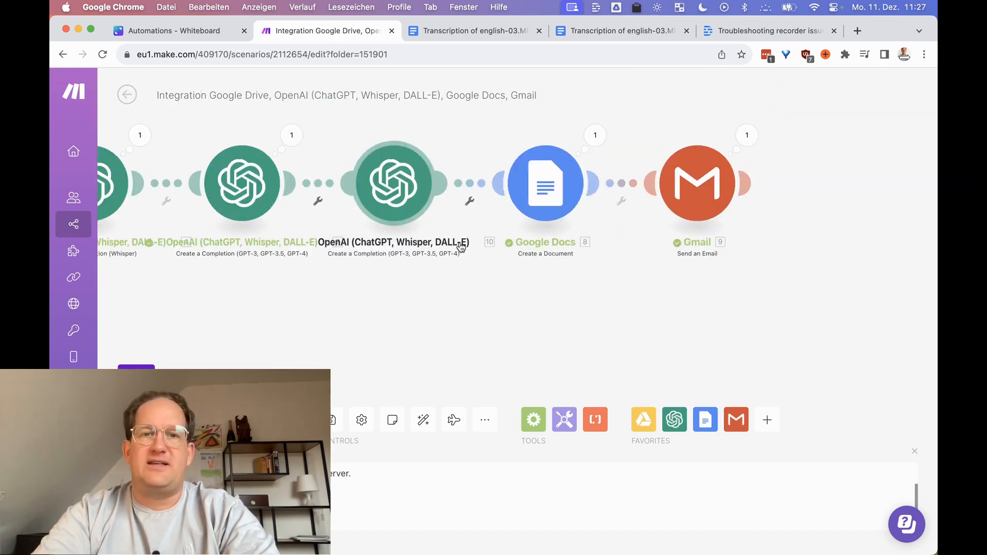
Step: Reopen the Google Docs module and expand the translation step's Choices output
left_click(545, 182)
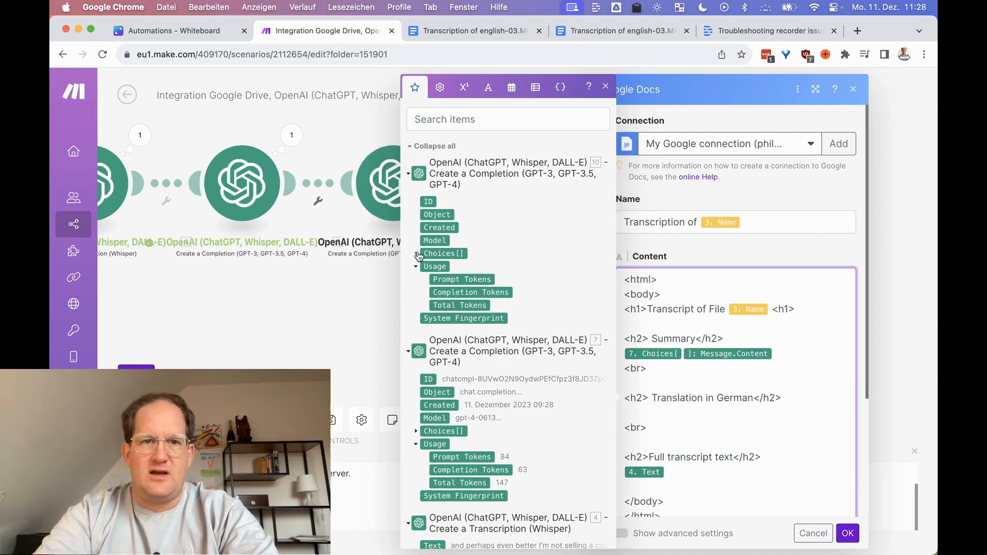
left_click(416, 253)
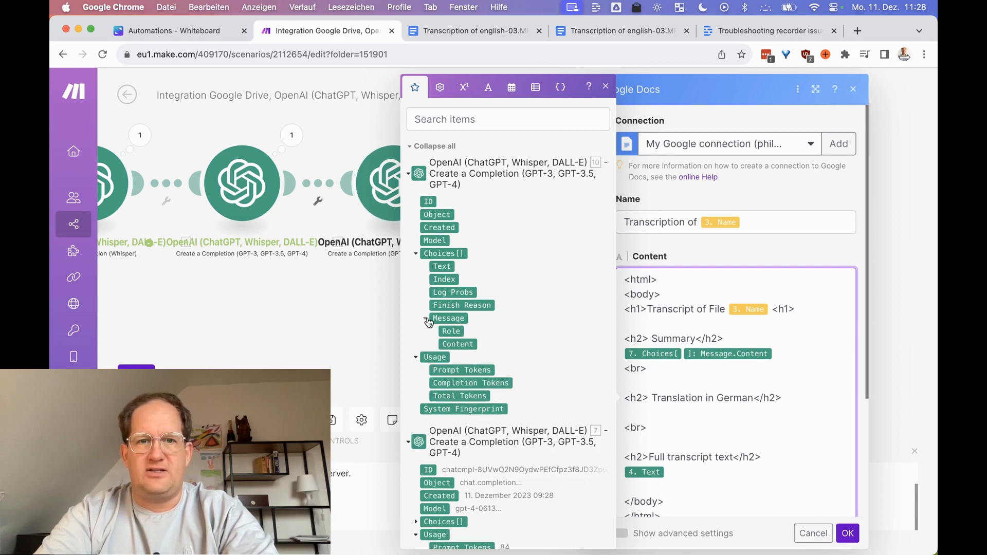